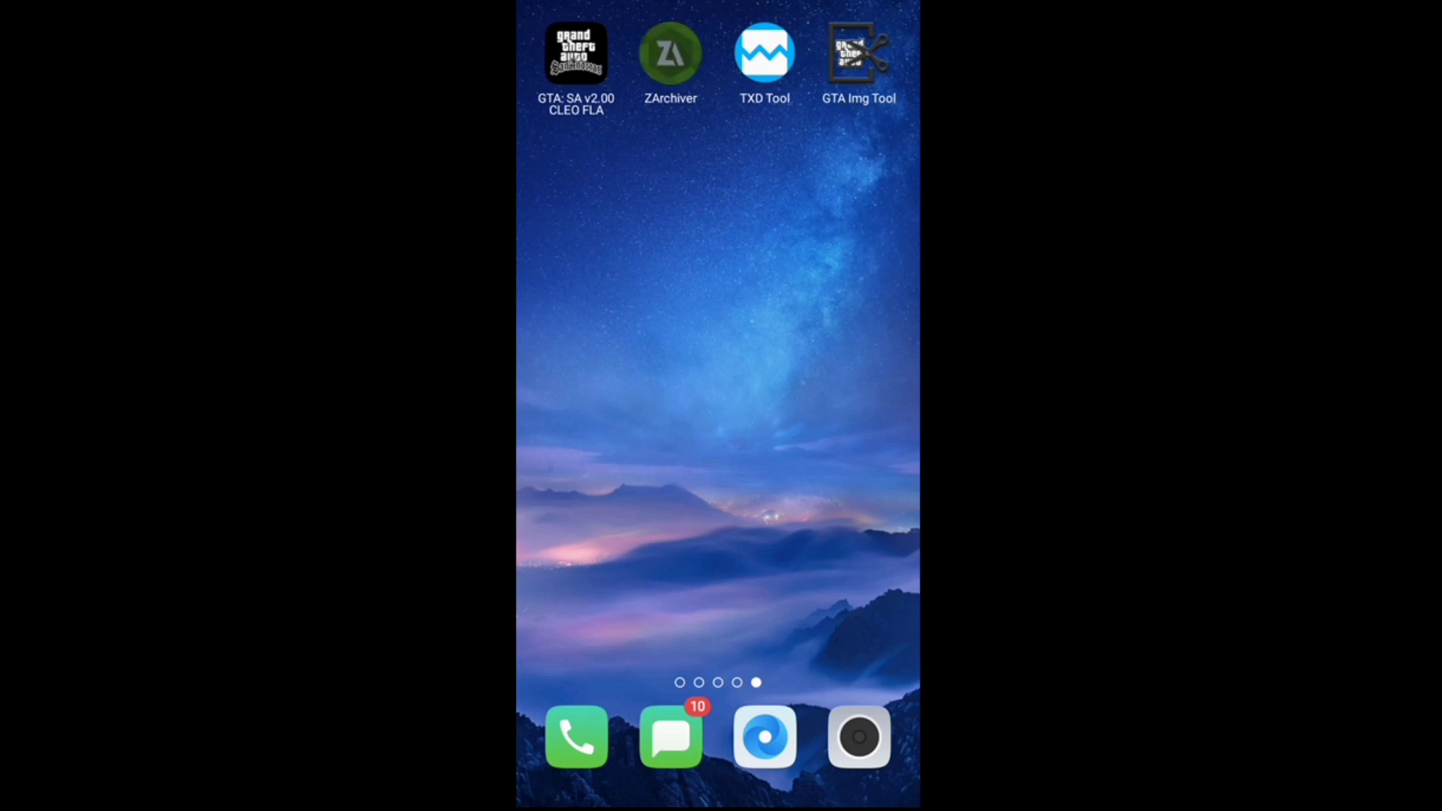
- Extract Bugatti Chiron 2018.zip in Download and open its new Bugatti Chiron 2018 folder
left_click(671, 52)
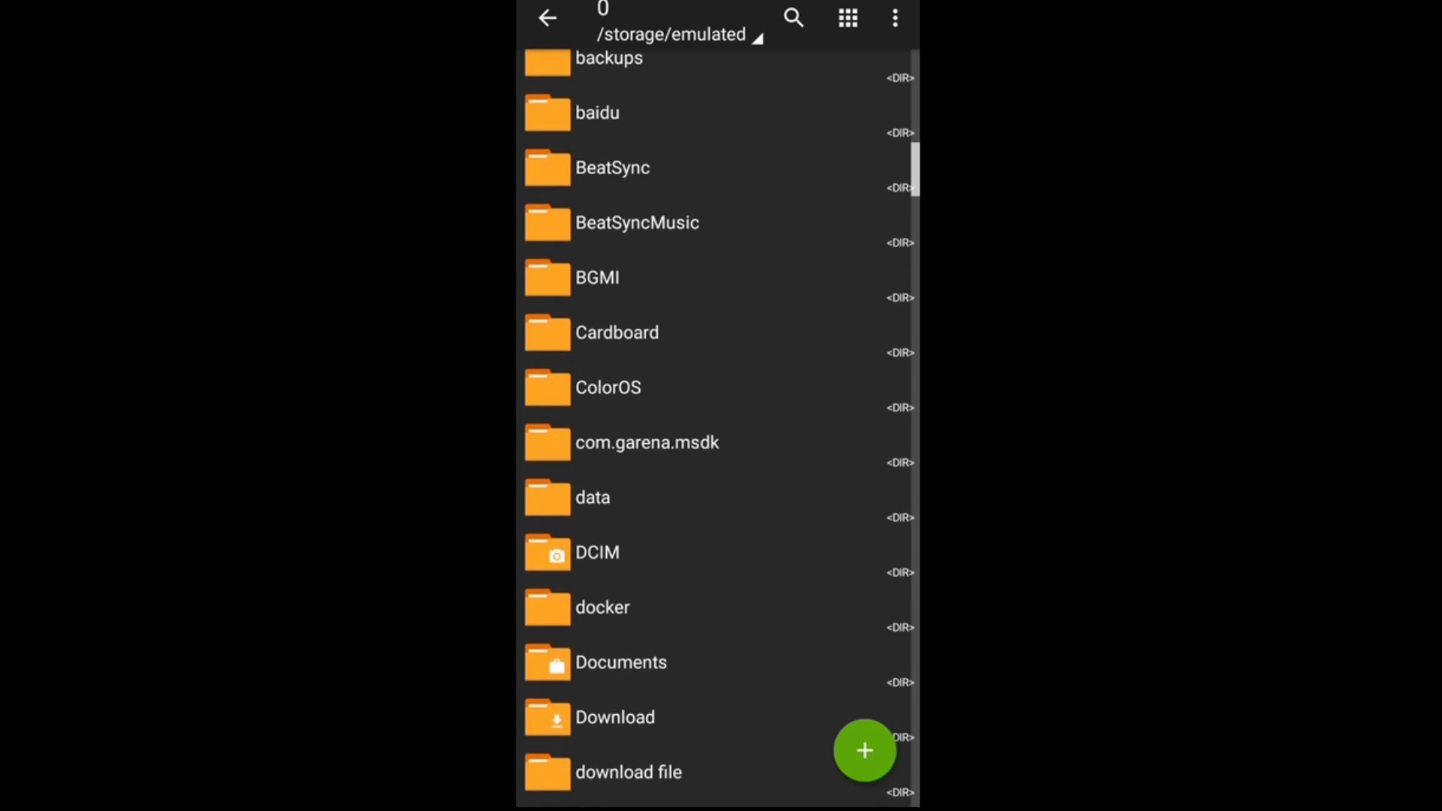
left_click(614, 716)
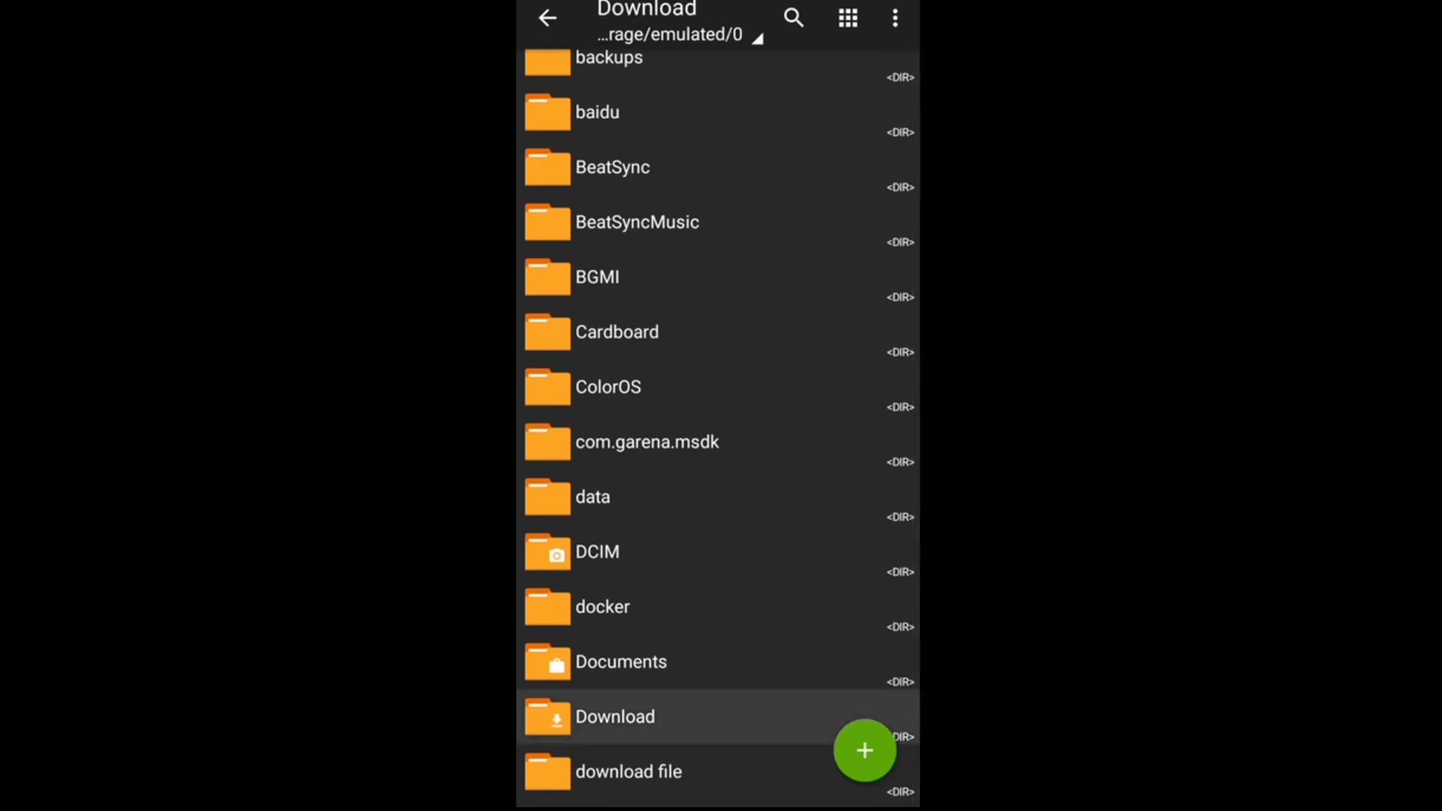
left_click(614, 716)
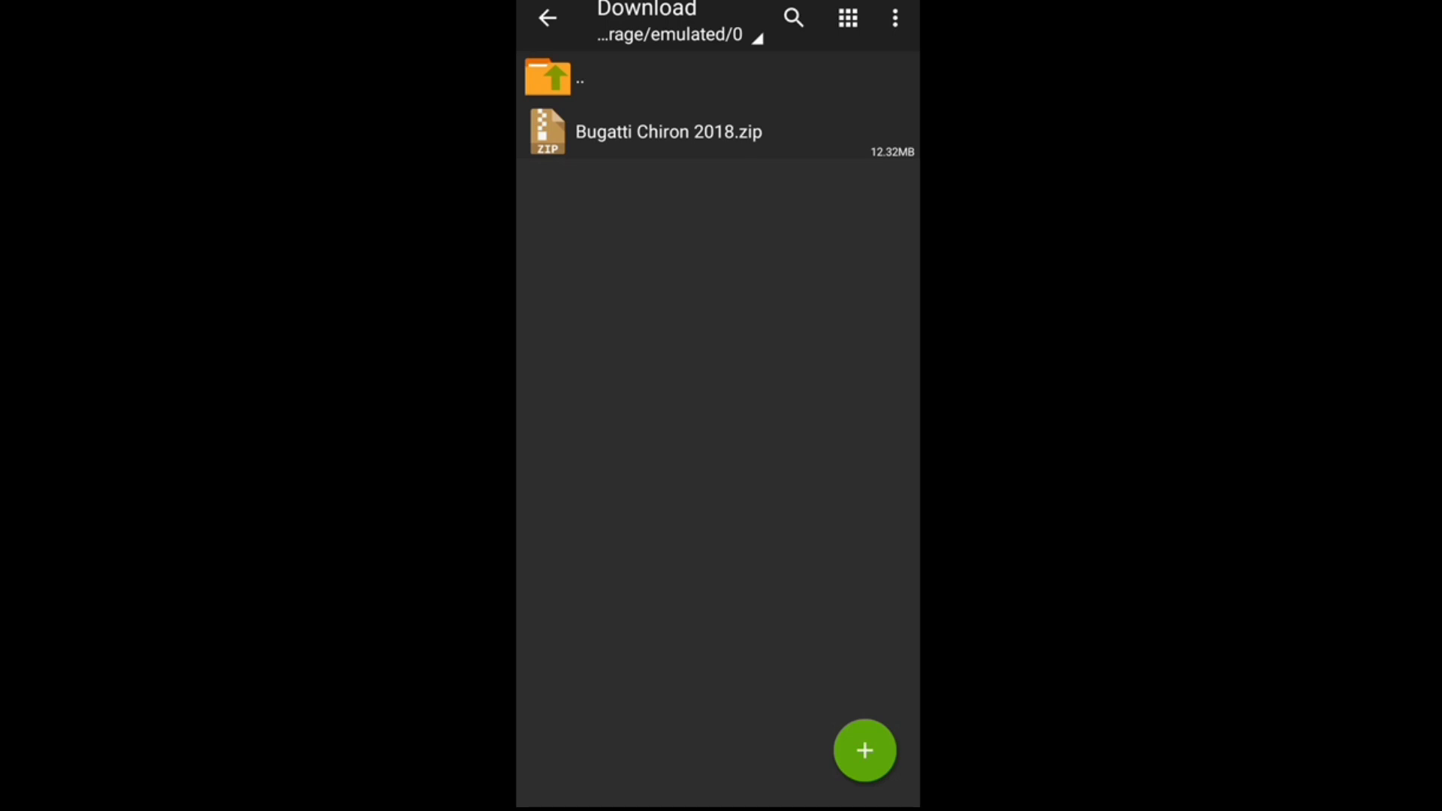
left_click(668, 132)
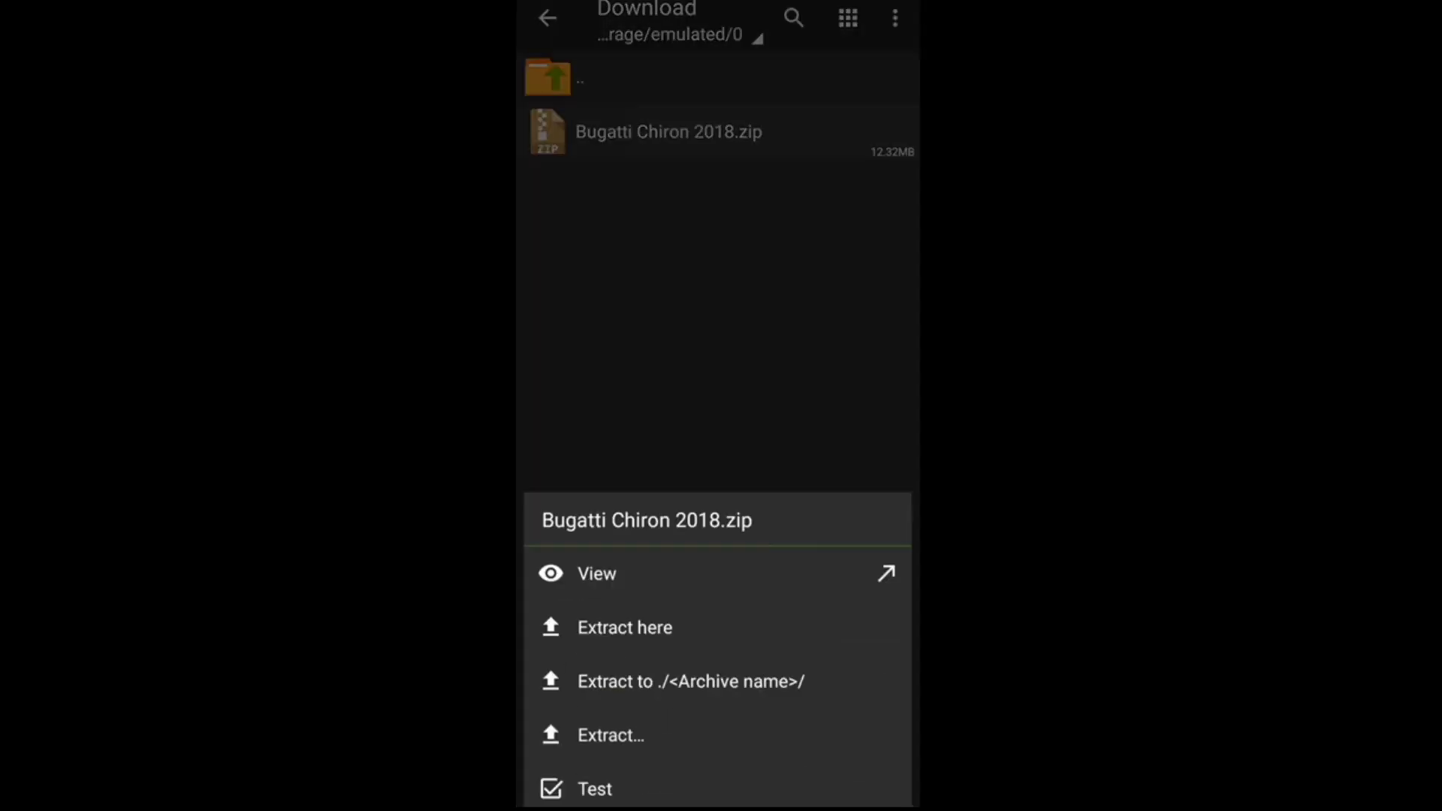
scroll("up", 3)
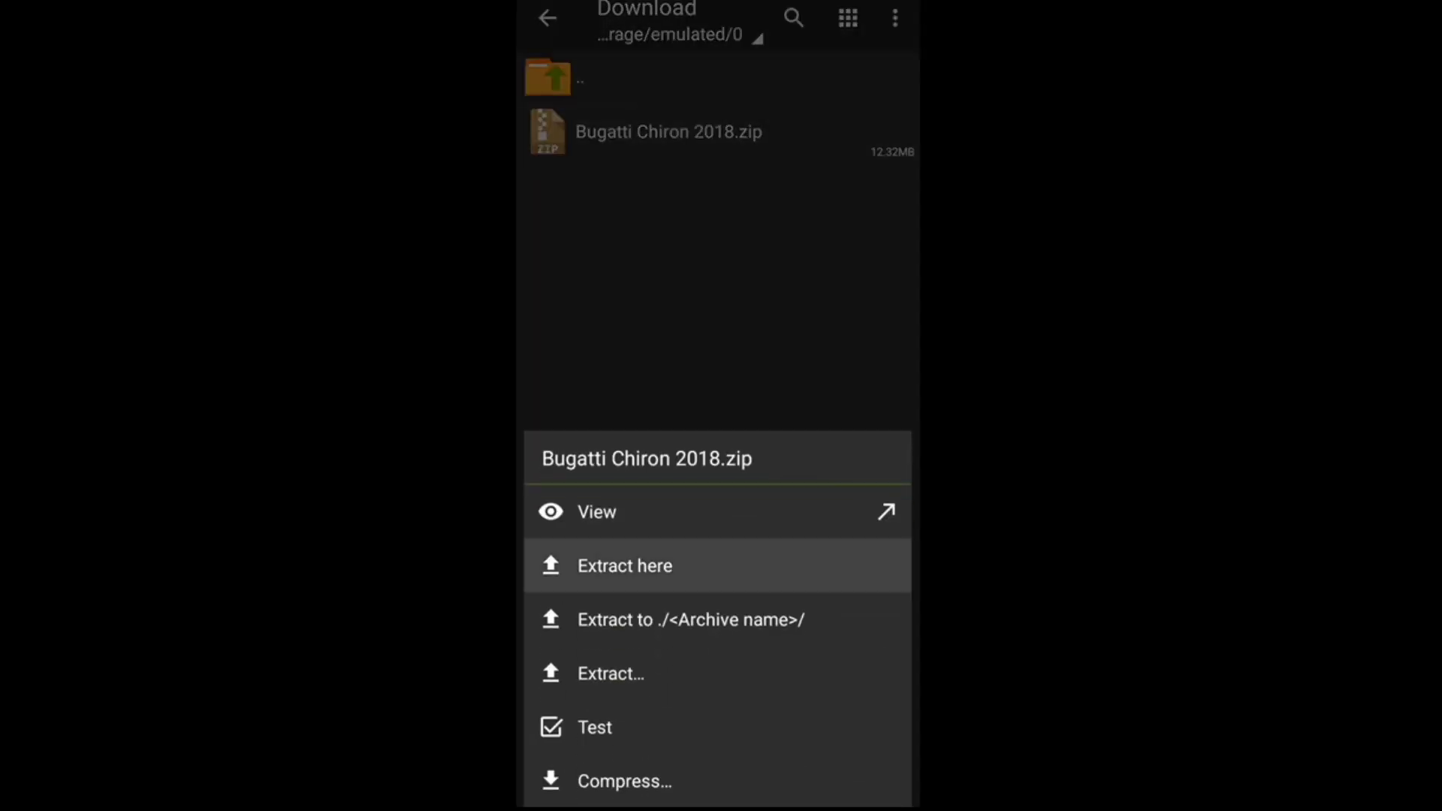
left_click(624, 565)
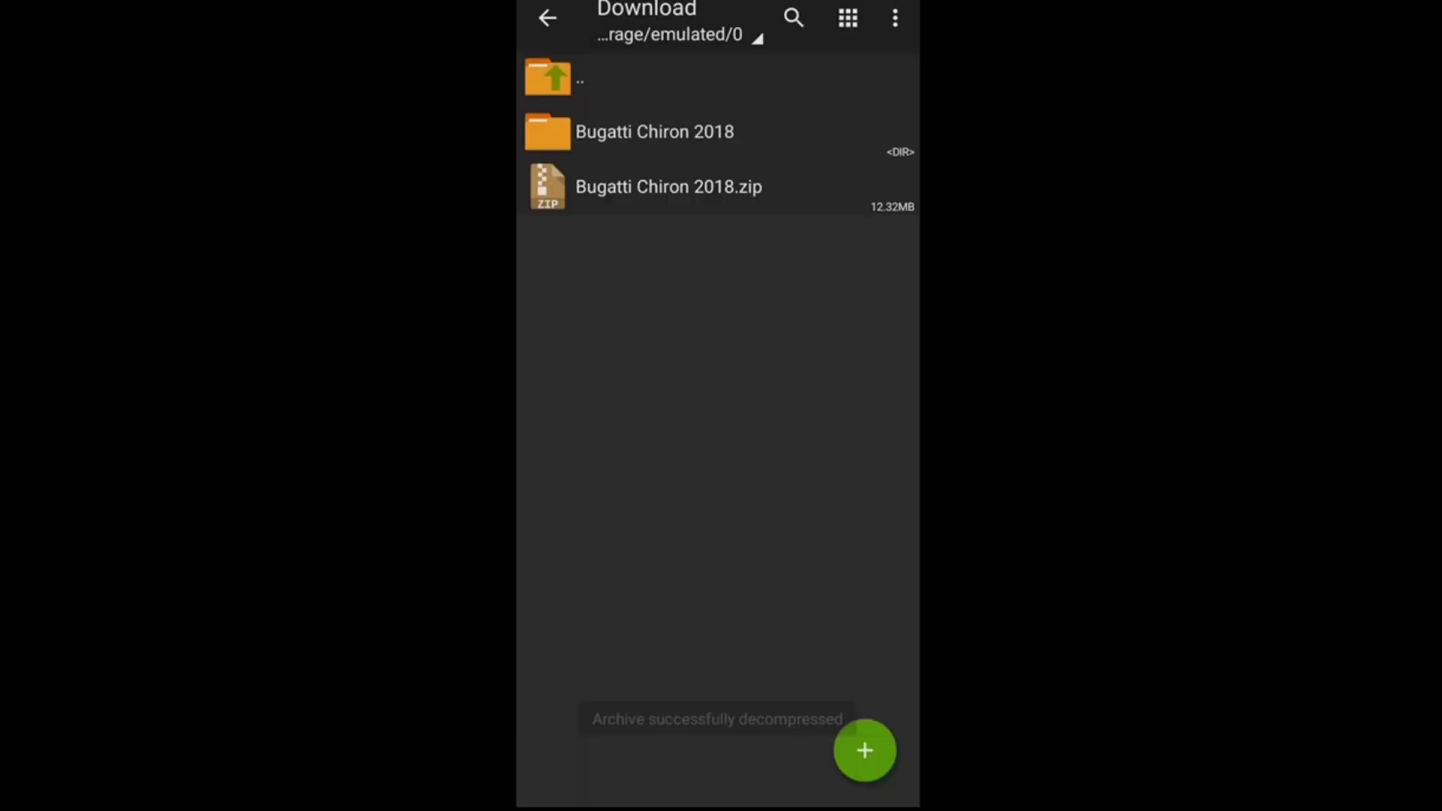
left_click(655, 132)
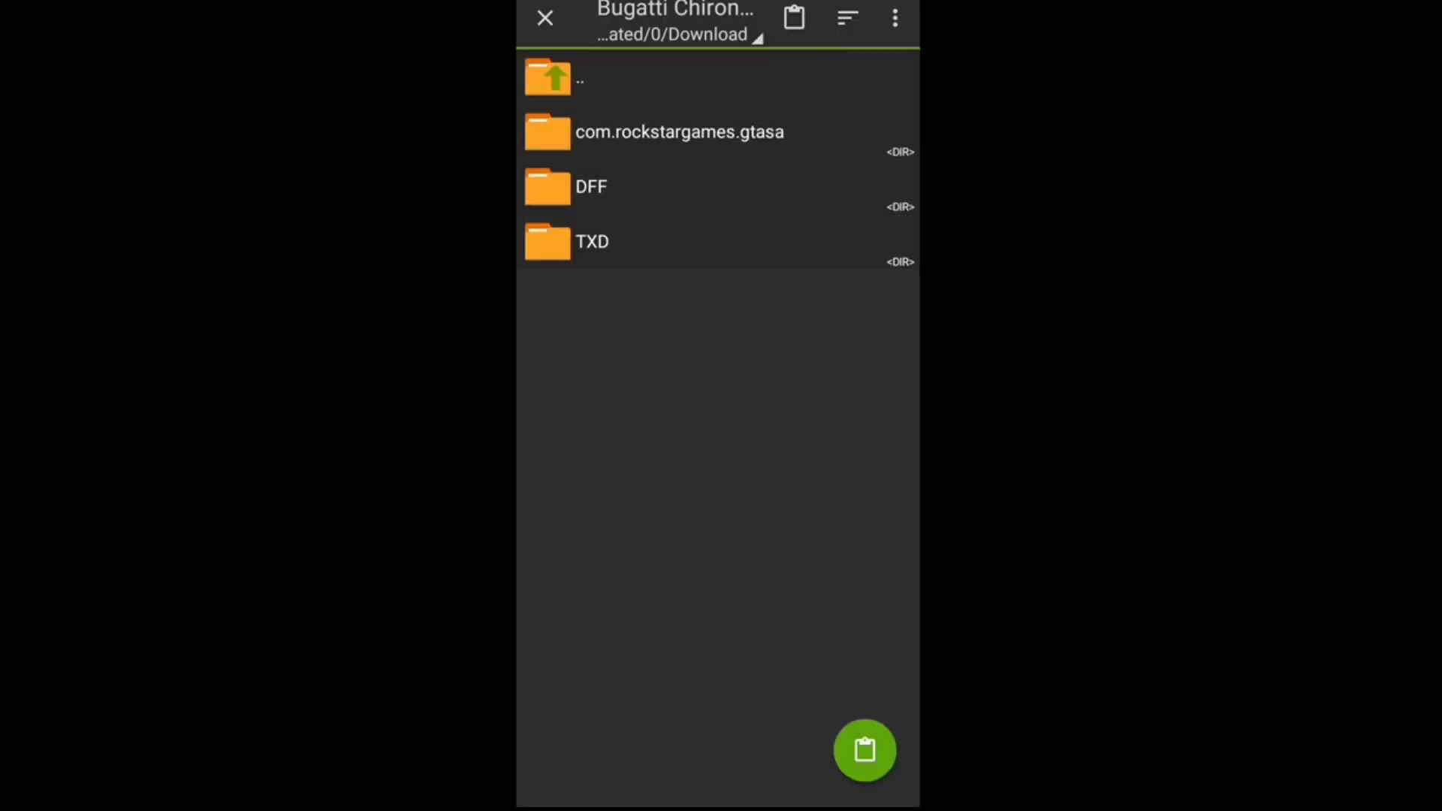
- Go to Android > data in ZArchiver, then clear all recent apps
left_click(549, 78)
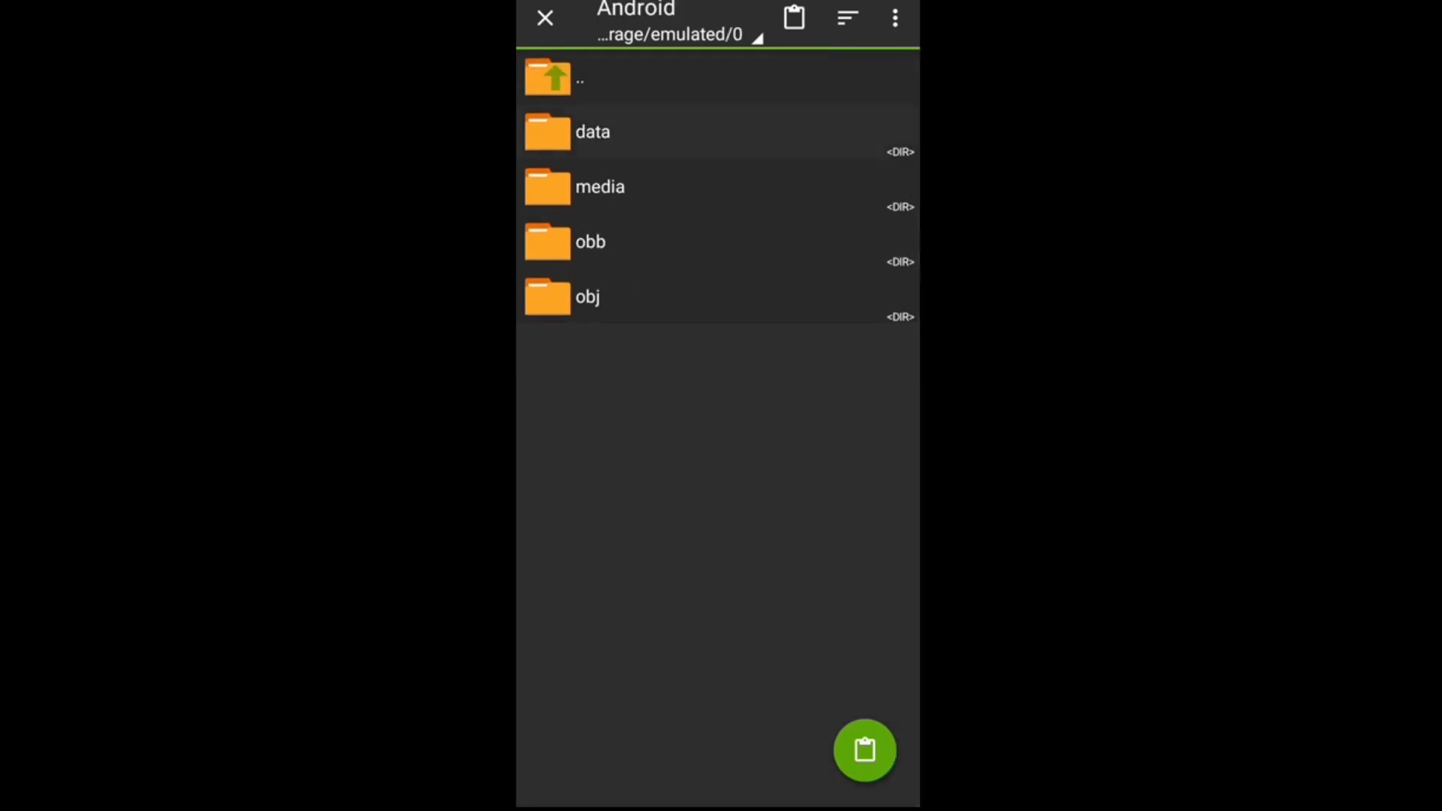
left_click(592, 132)
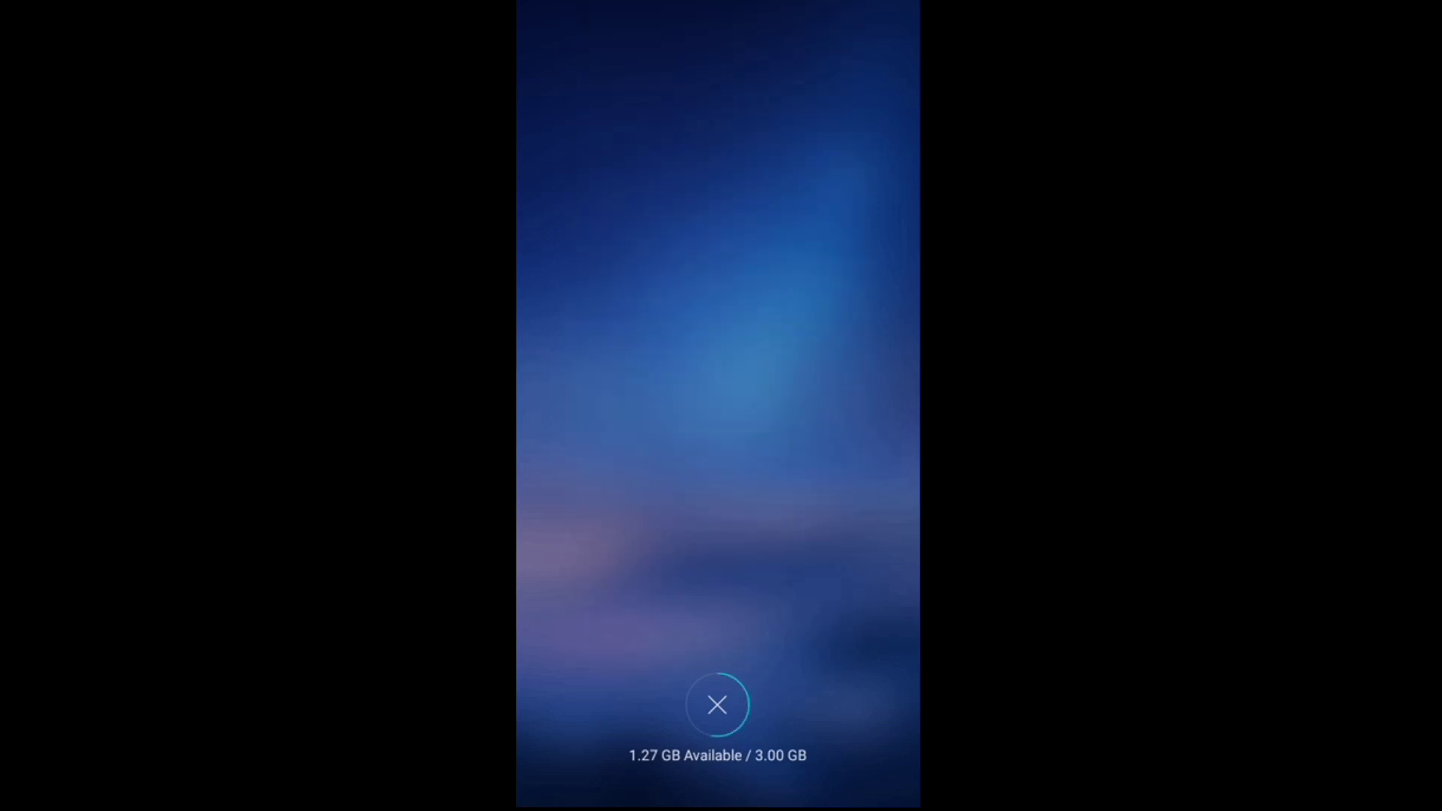
left_click(717, 704)
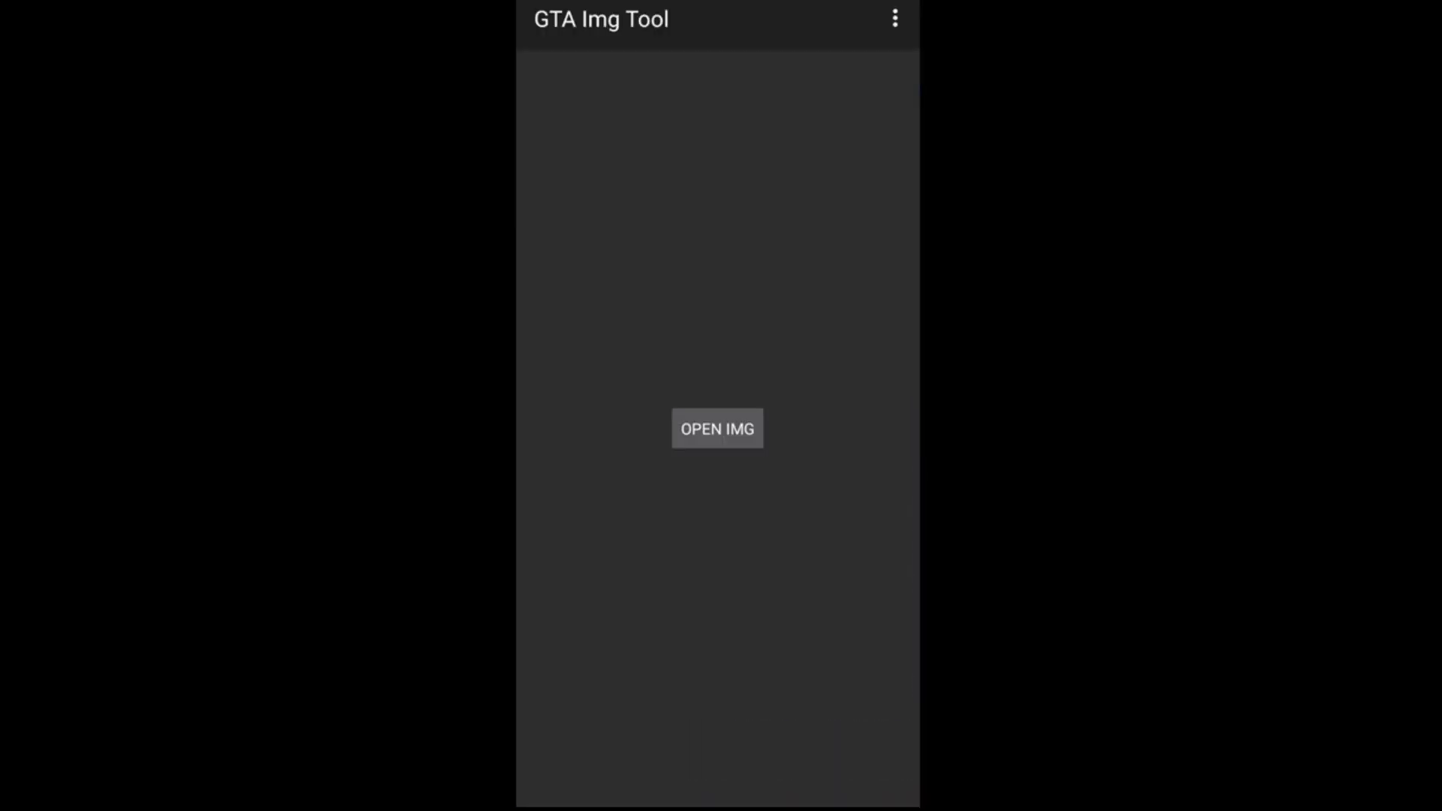
- Load gta3.img from Android/data/com.rockstargames.gtasa/files/texdb into GTA Img Tool
left_click(716, 429)
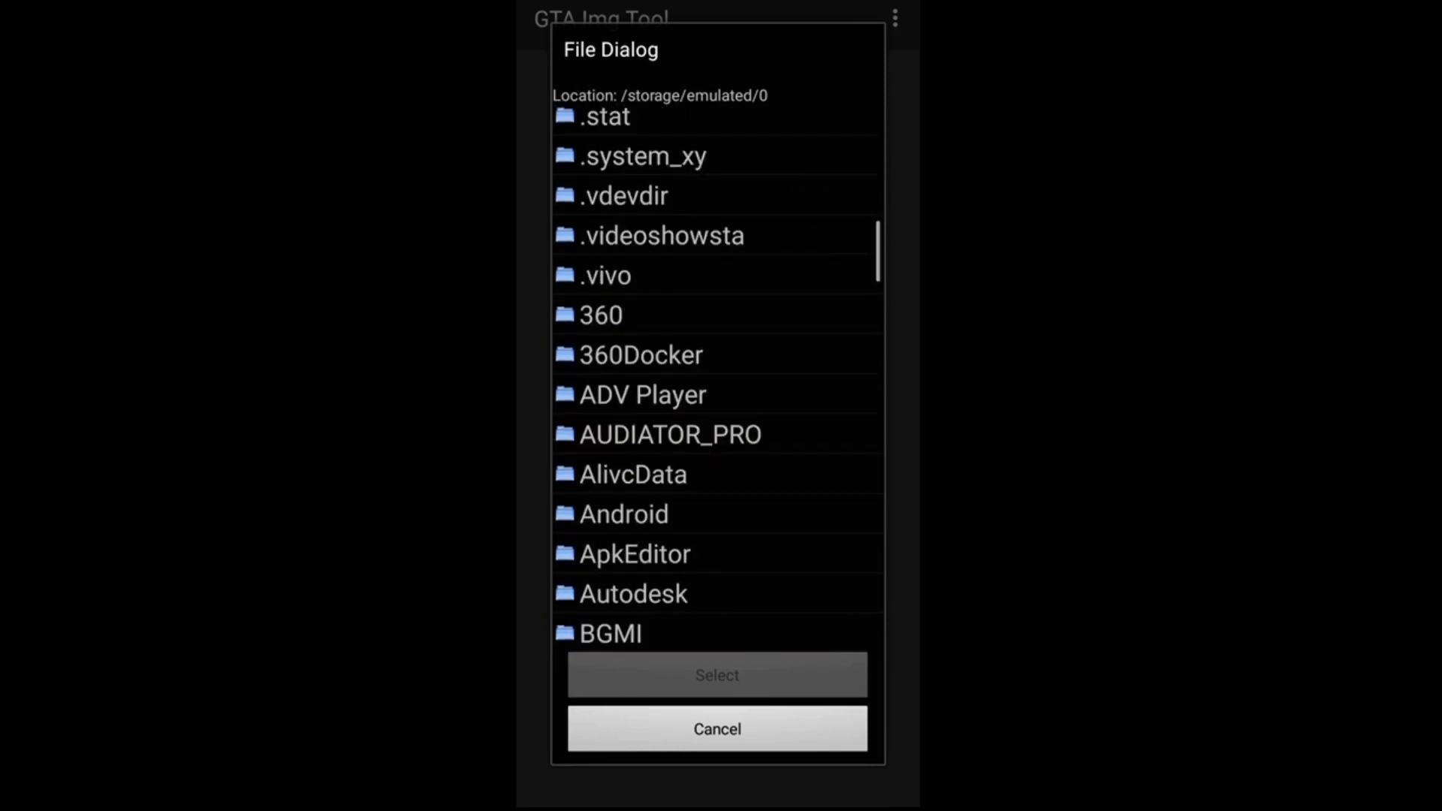
left_click(622, 512)
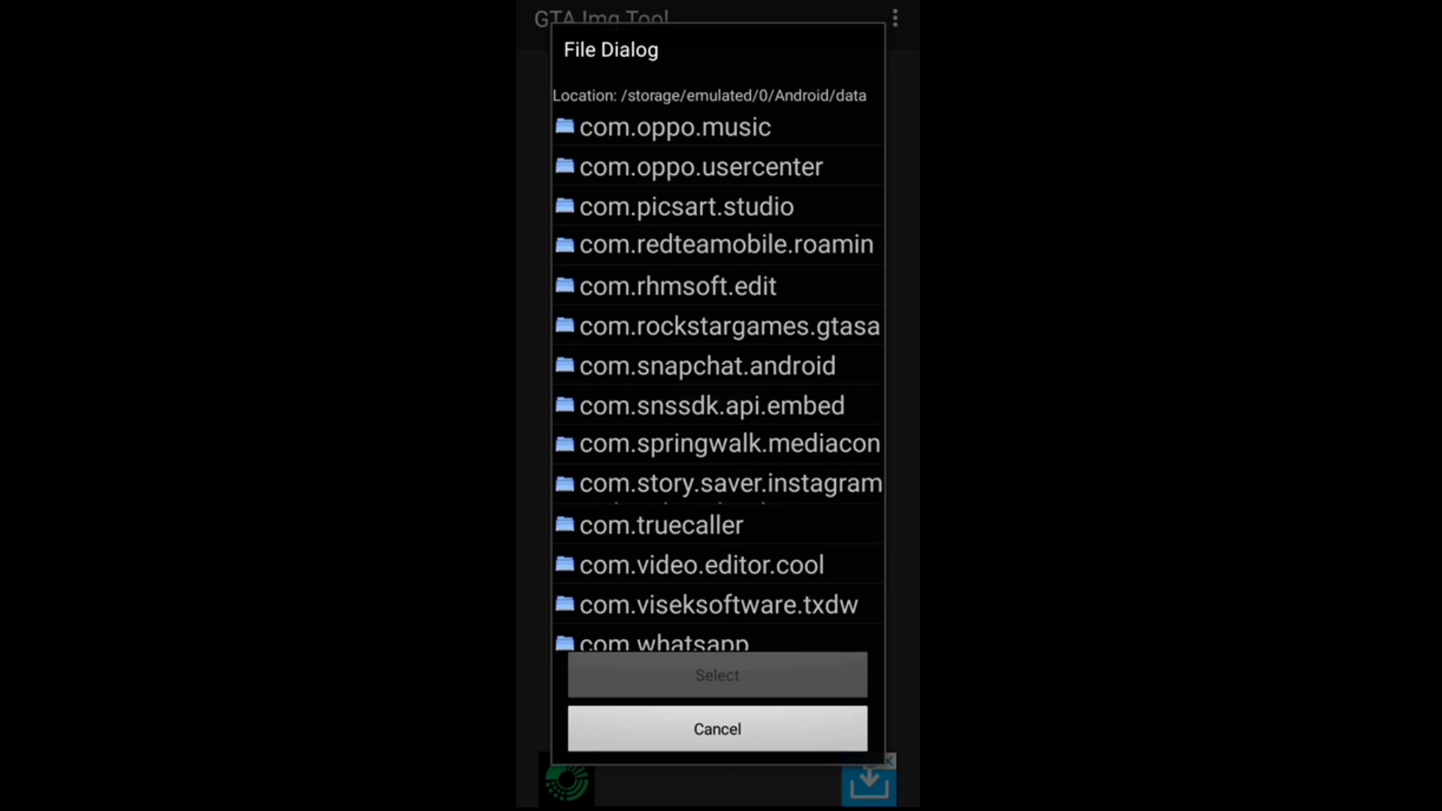
scroll("up", 3)
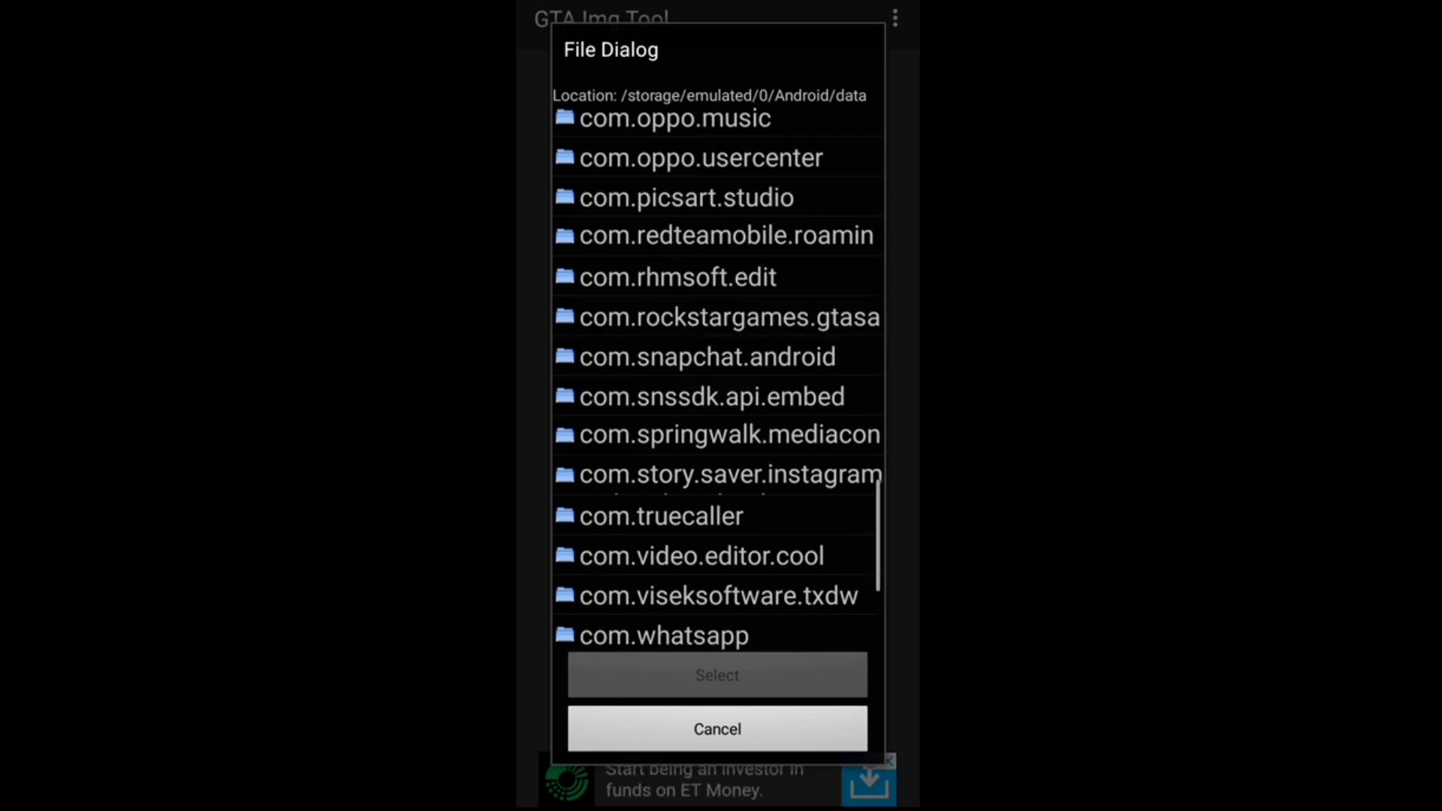
left_click(728, 316)
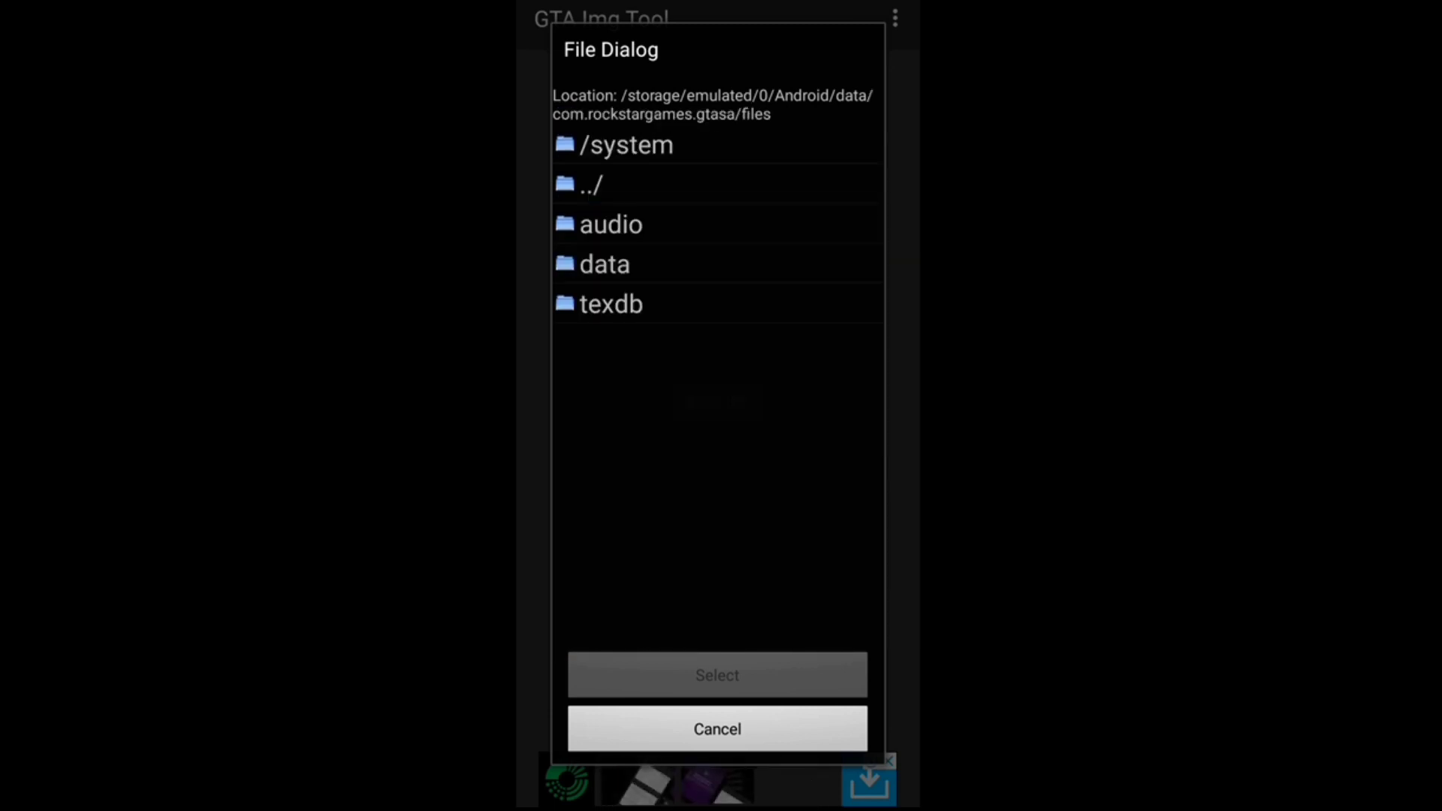
left_click(611, 304)
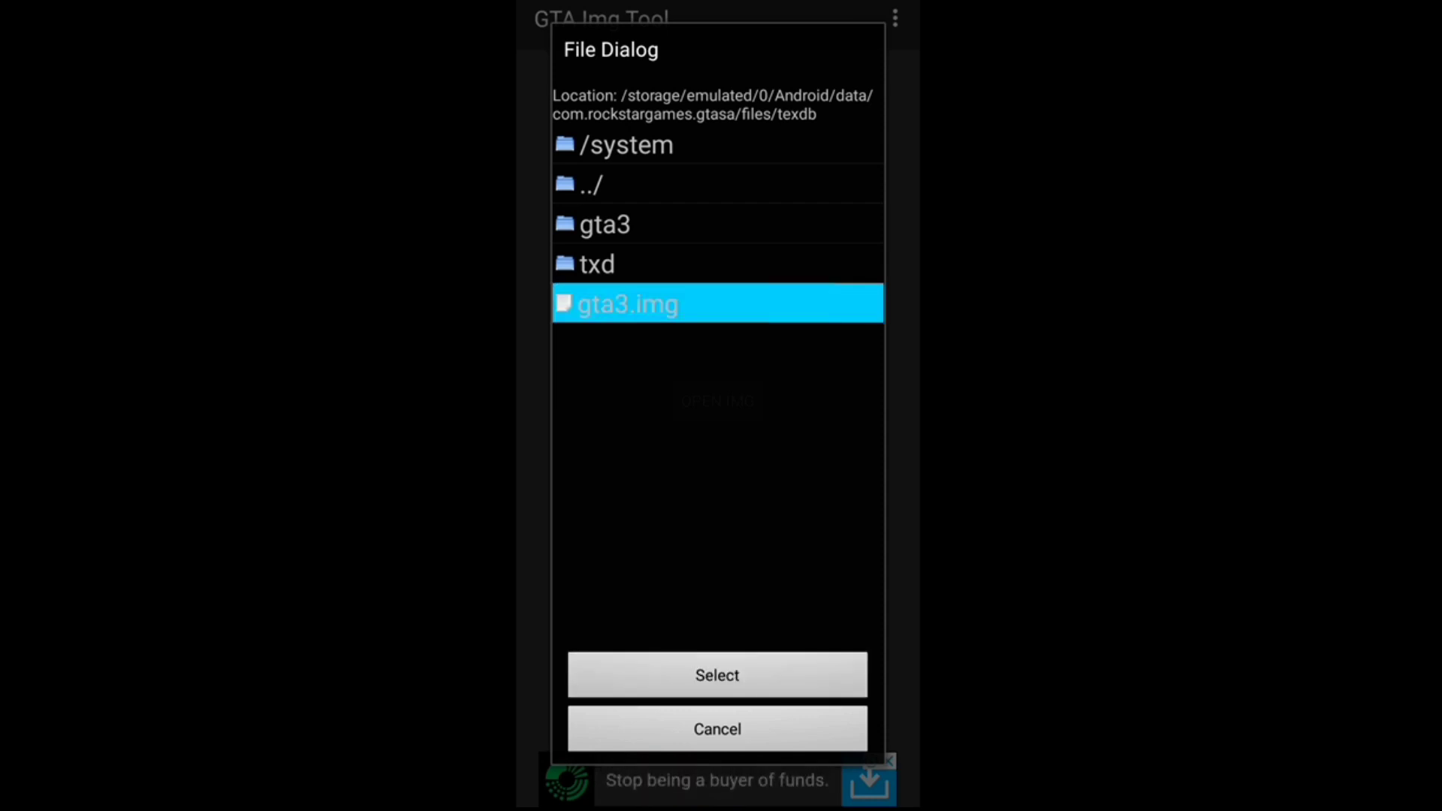
left_click(716, 674)
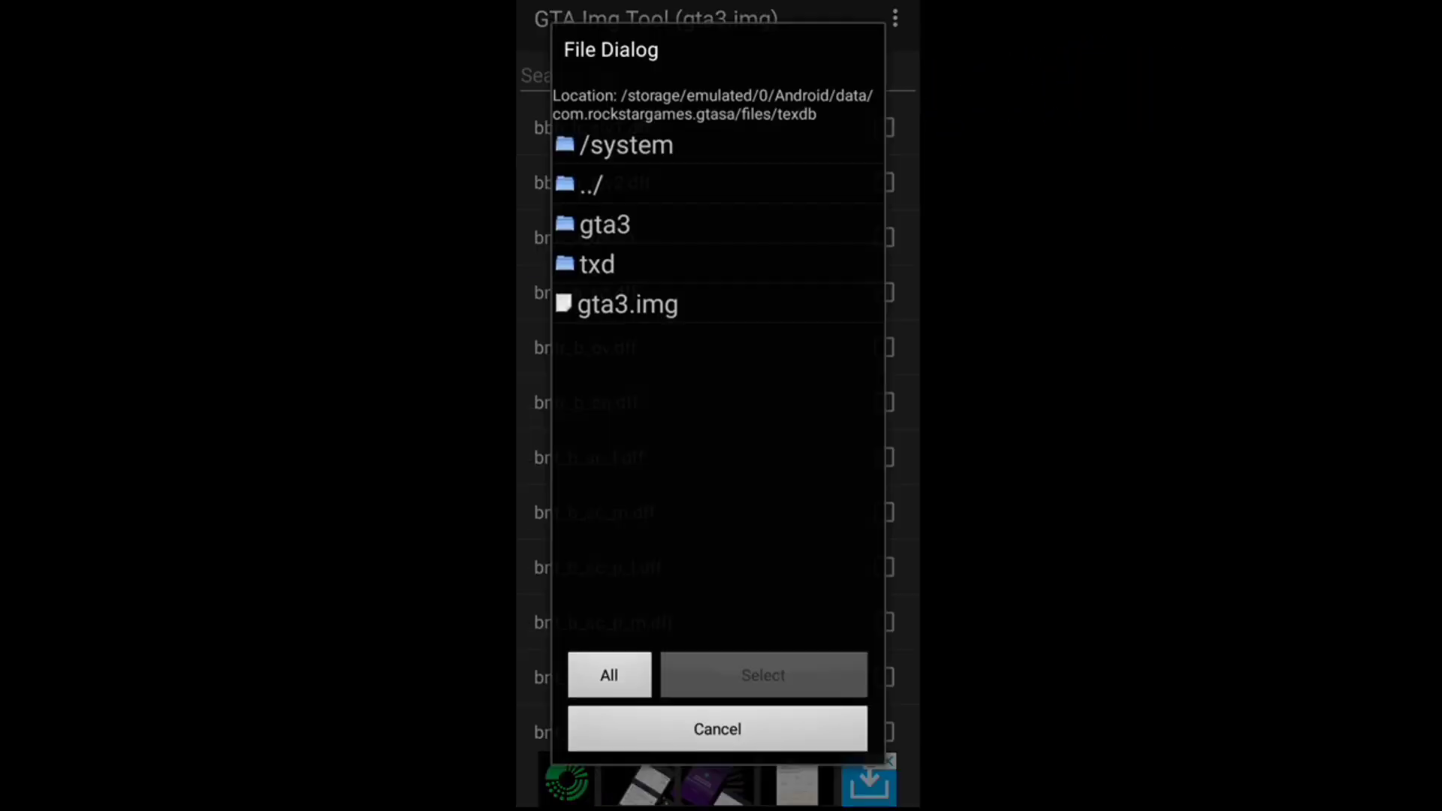
- Import broadway.dff from Download/Bugatti Chiron 2018/DFF into gta3.img
left_click(591, 183)
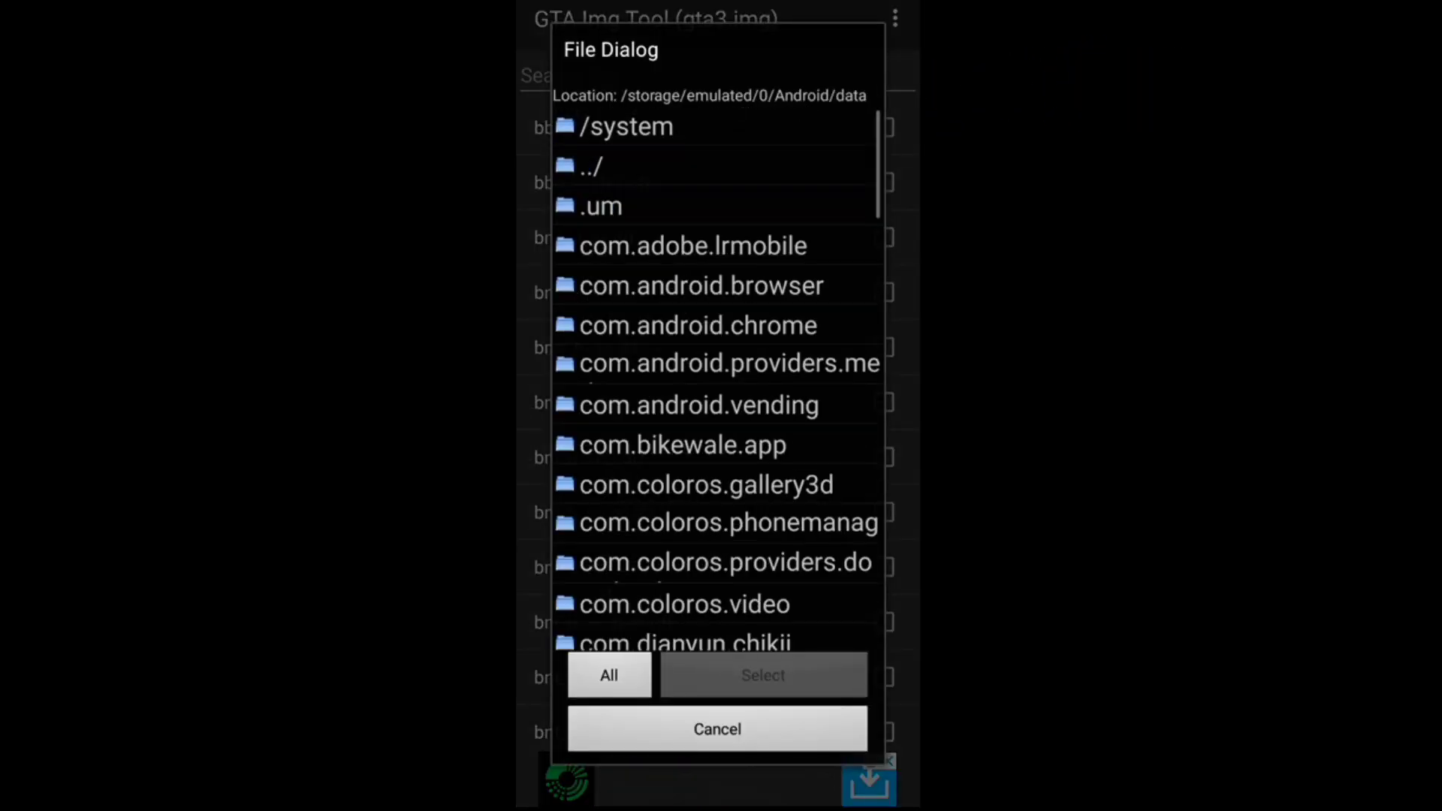
left_click(591, 165)
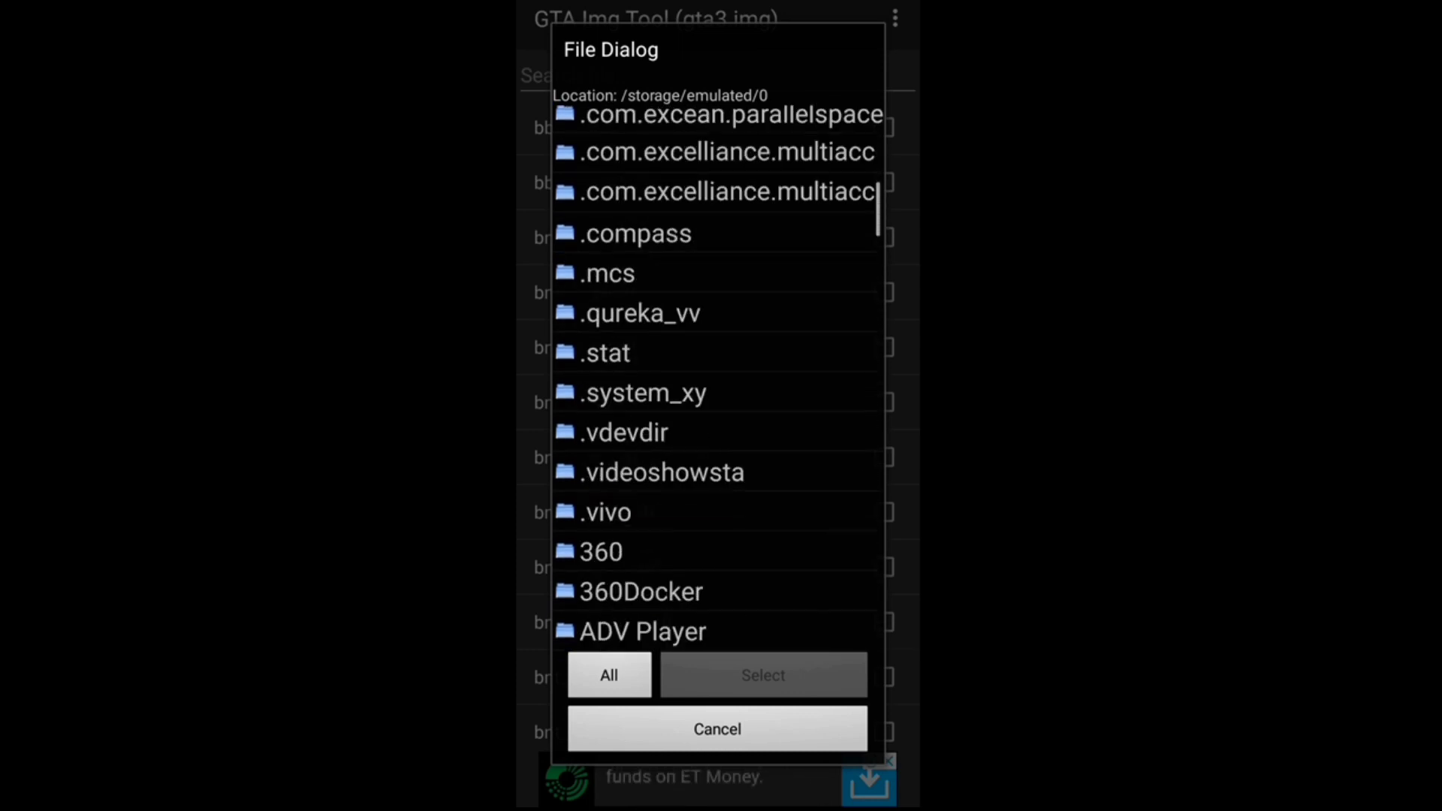
scroll("down", 3)
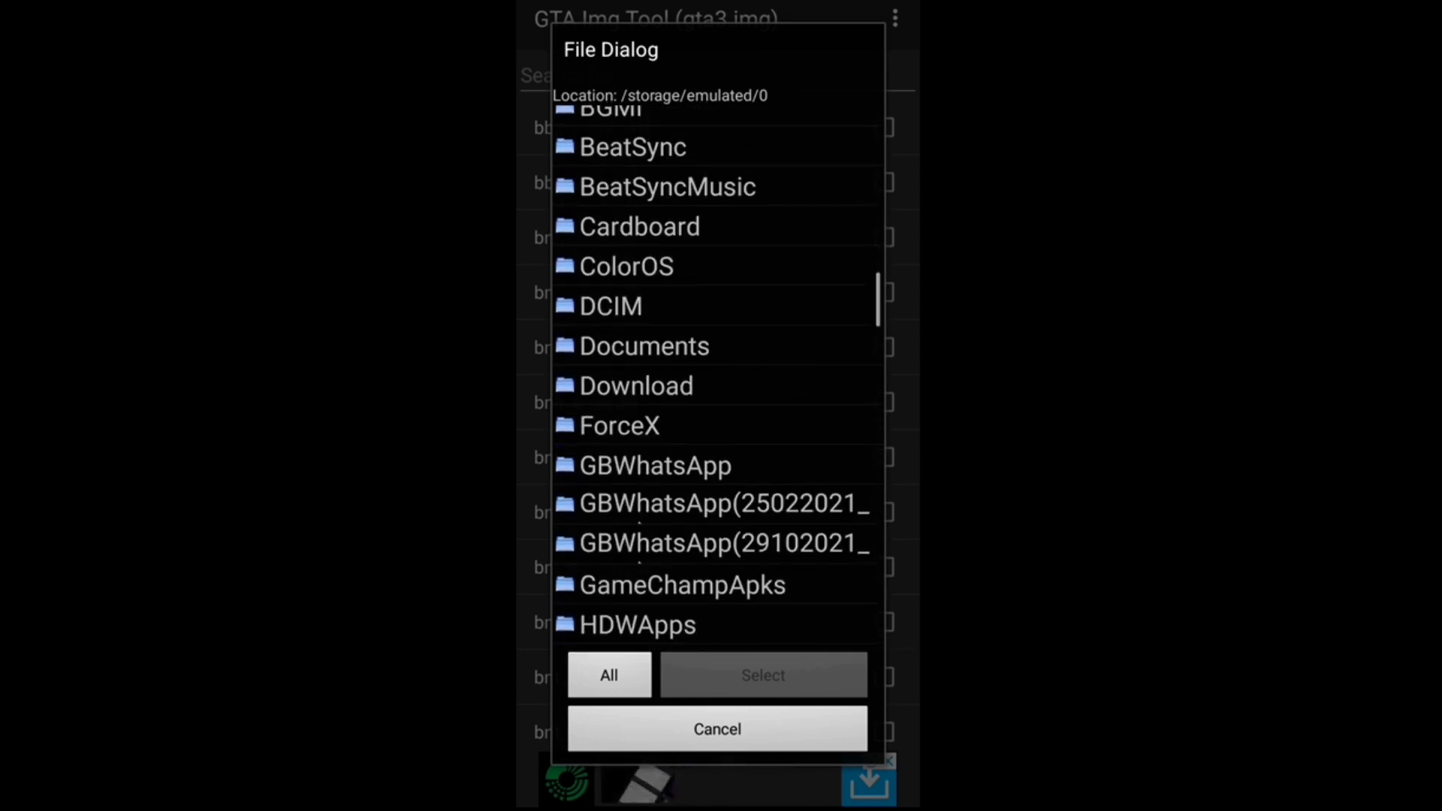
left_click(636, 385)
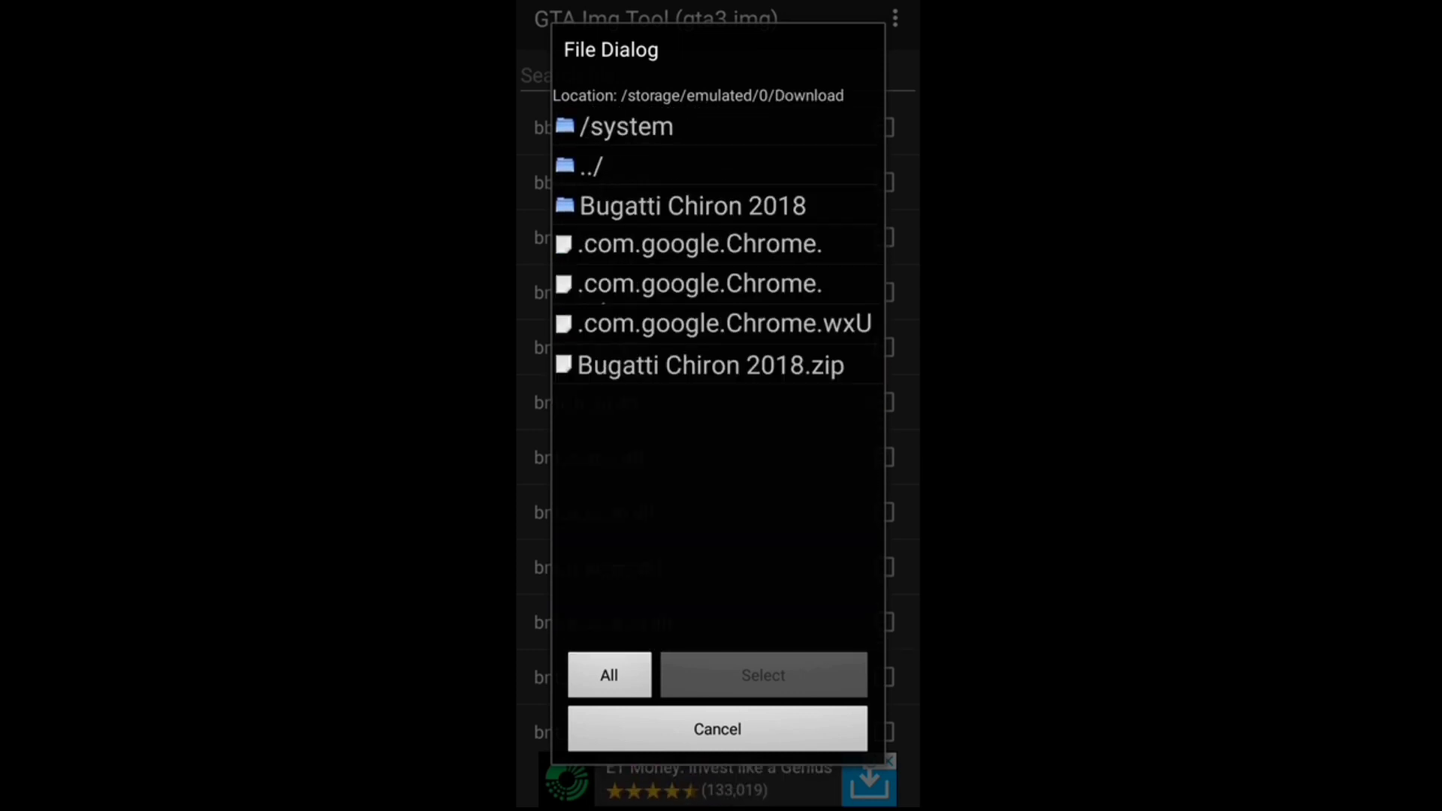
left_click(692, 205)
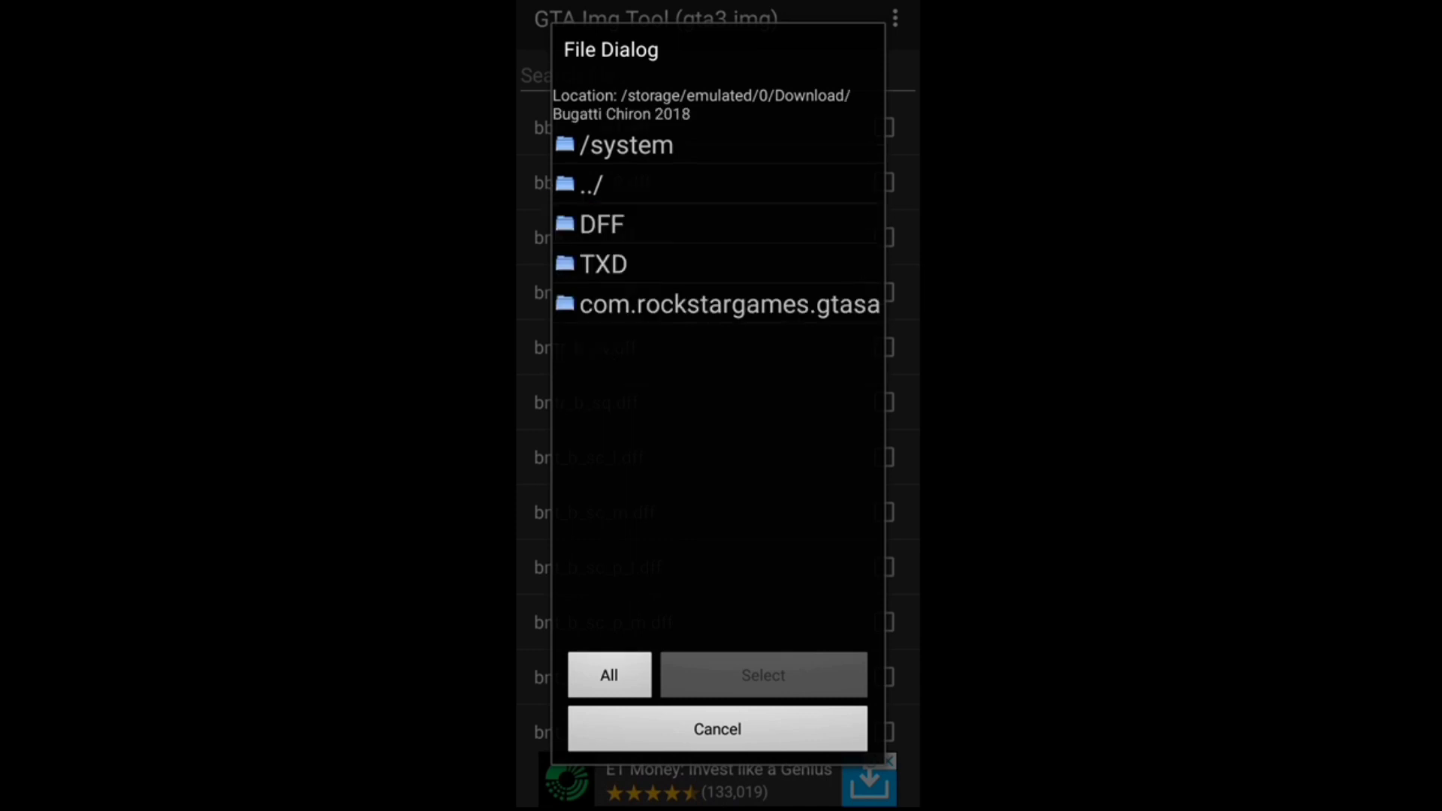
left_click(599, 224)
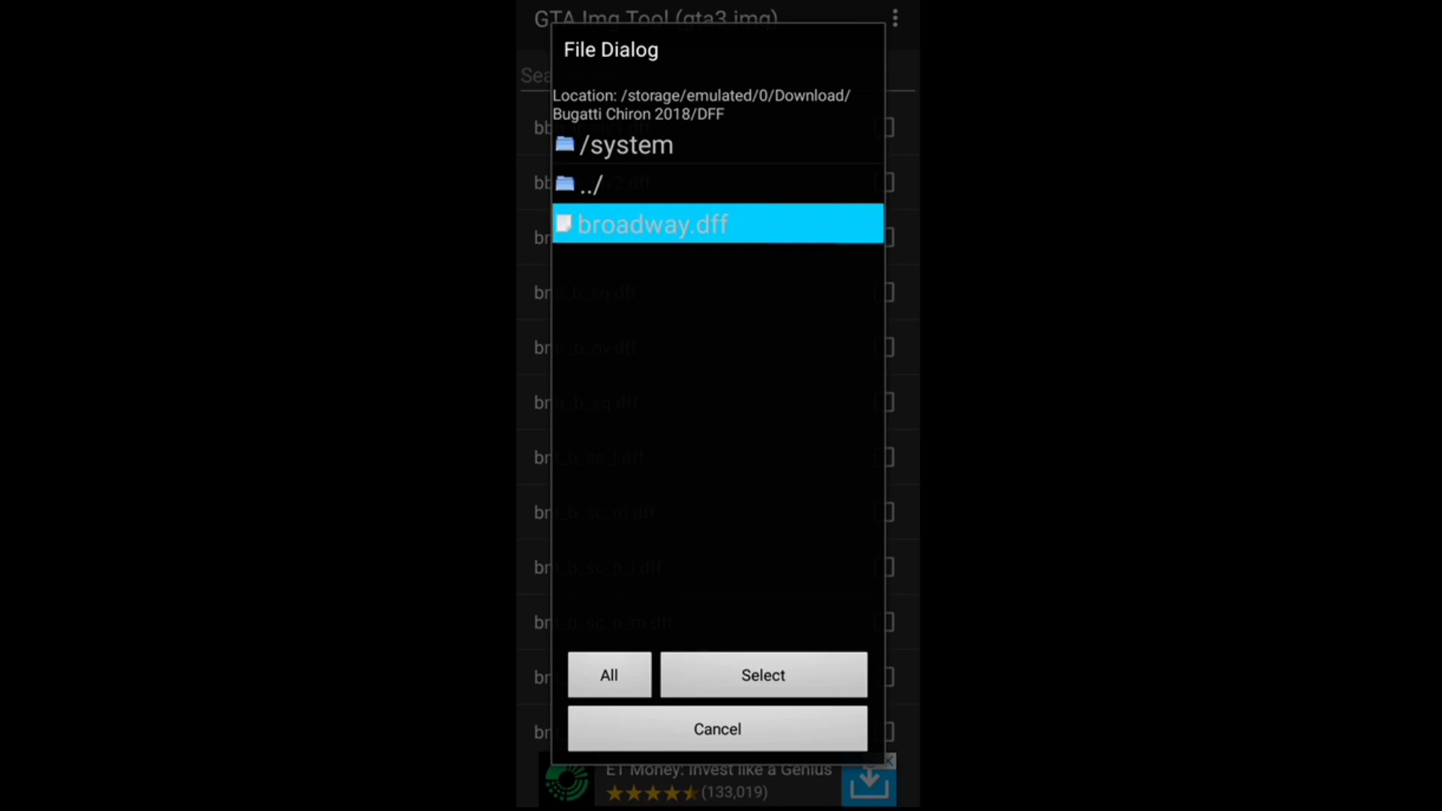
left_click(716, 728)
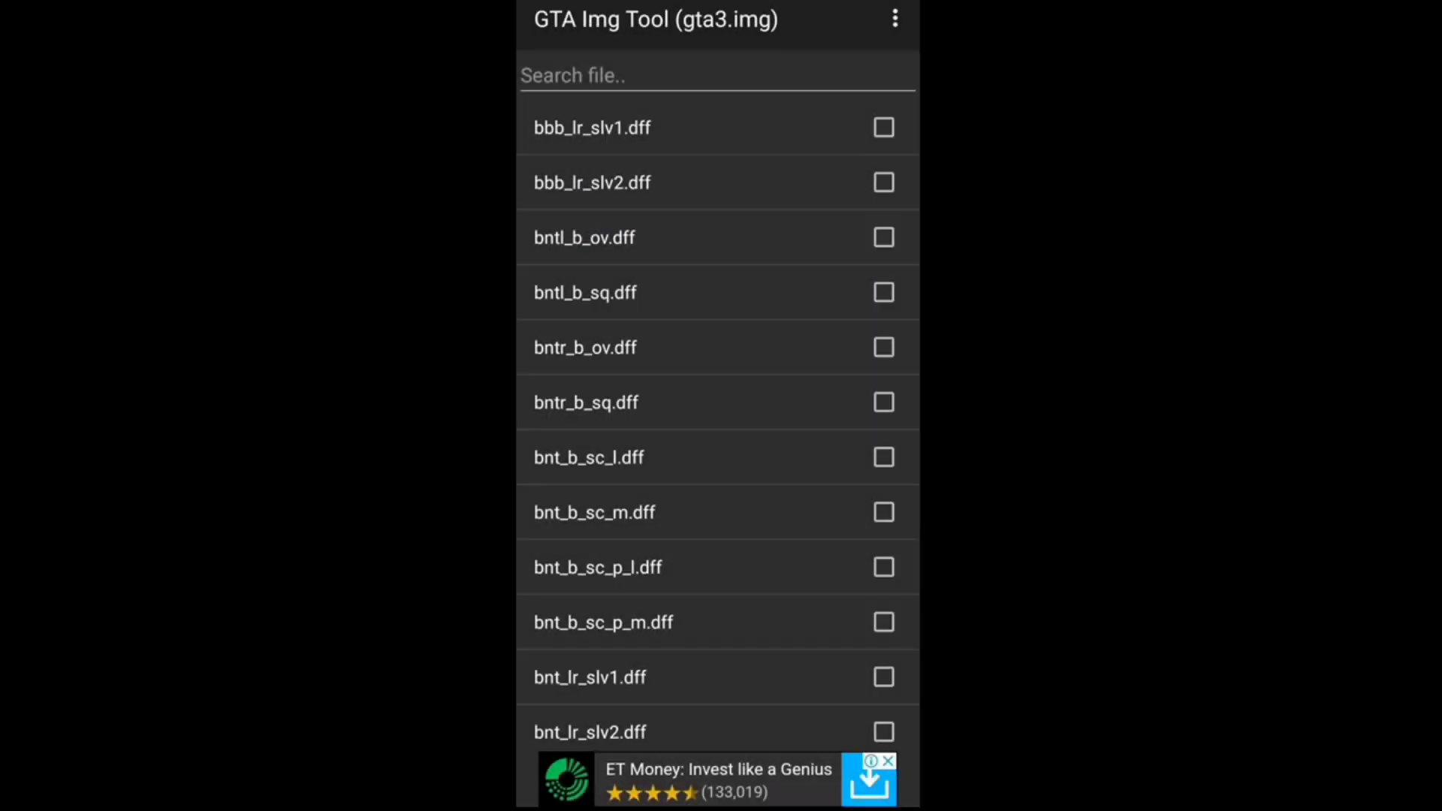
- Rebuild gta3.img through the overflow menu's Rebuild action
left_click(892, 18)
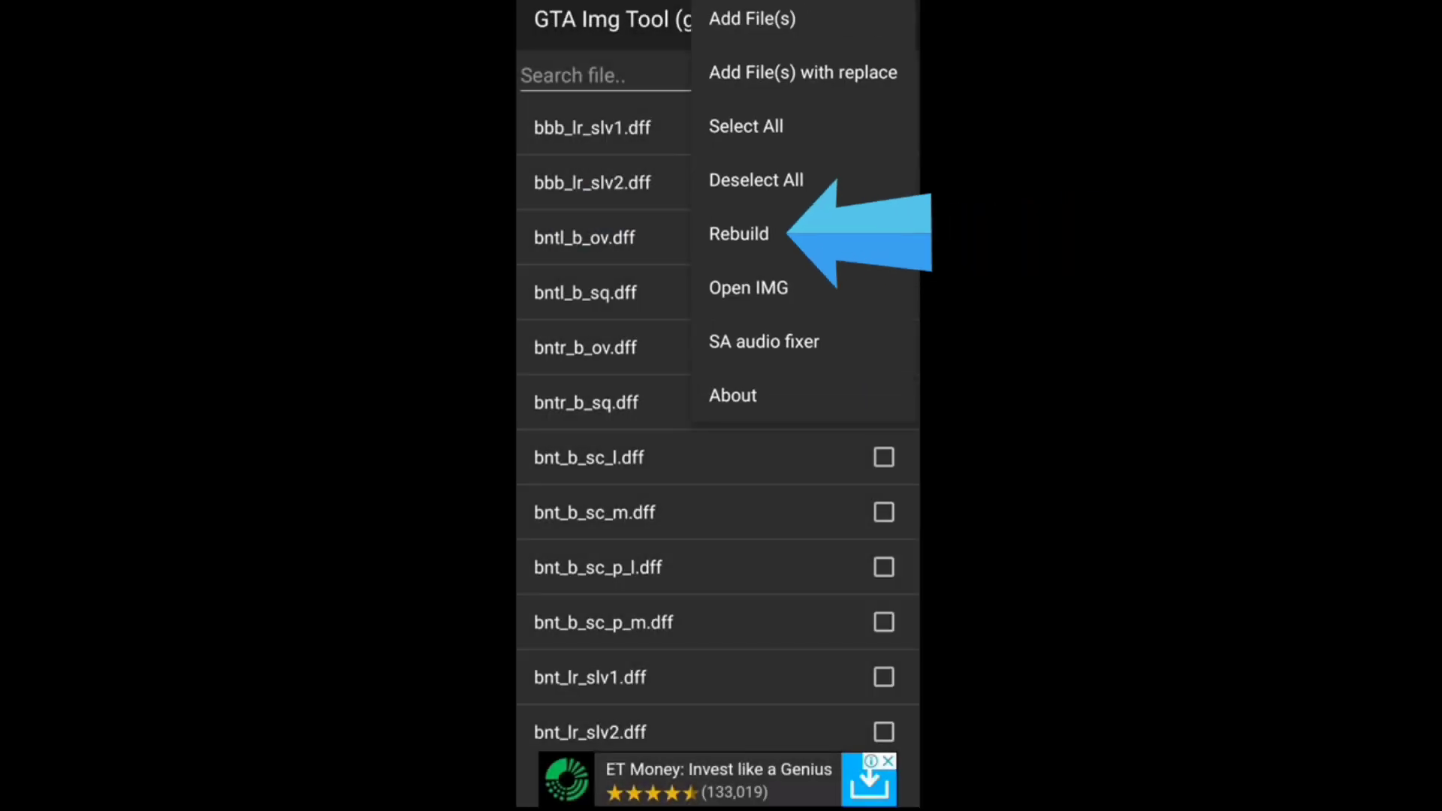
left_click(738, 233)
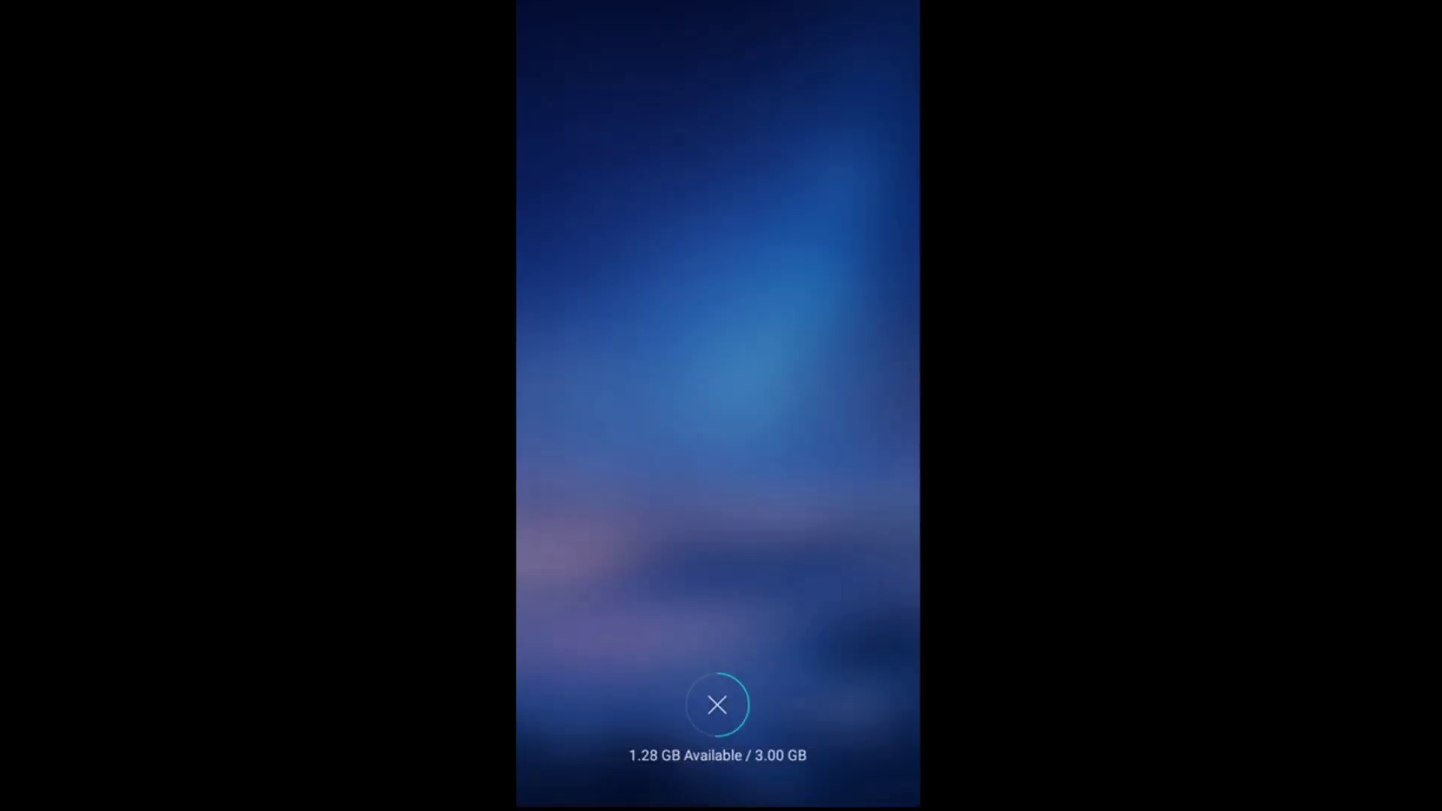
- Launch TXD Tool and open txd.txt from com.rockstargames.gtasa/files/texdb/txd via the new picker
left_click(716, 704)
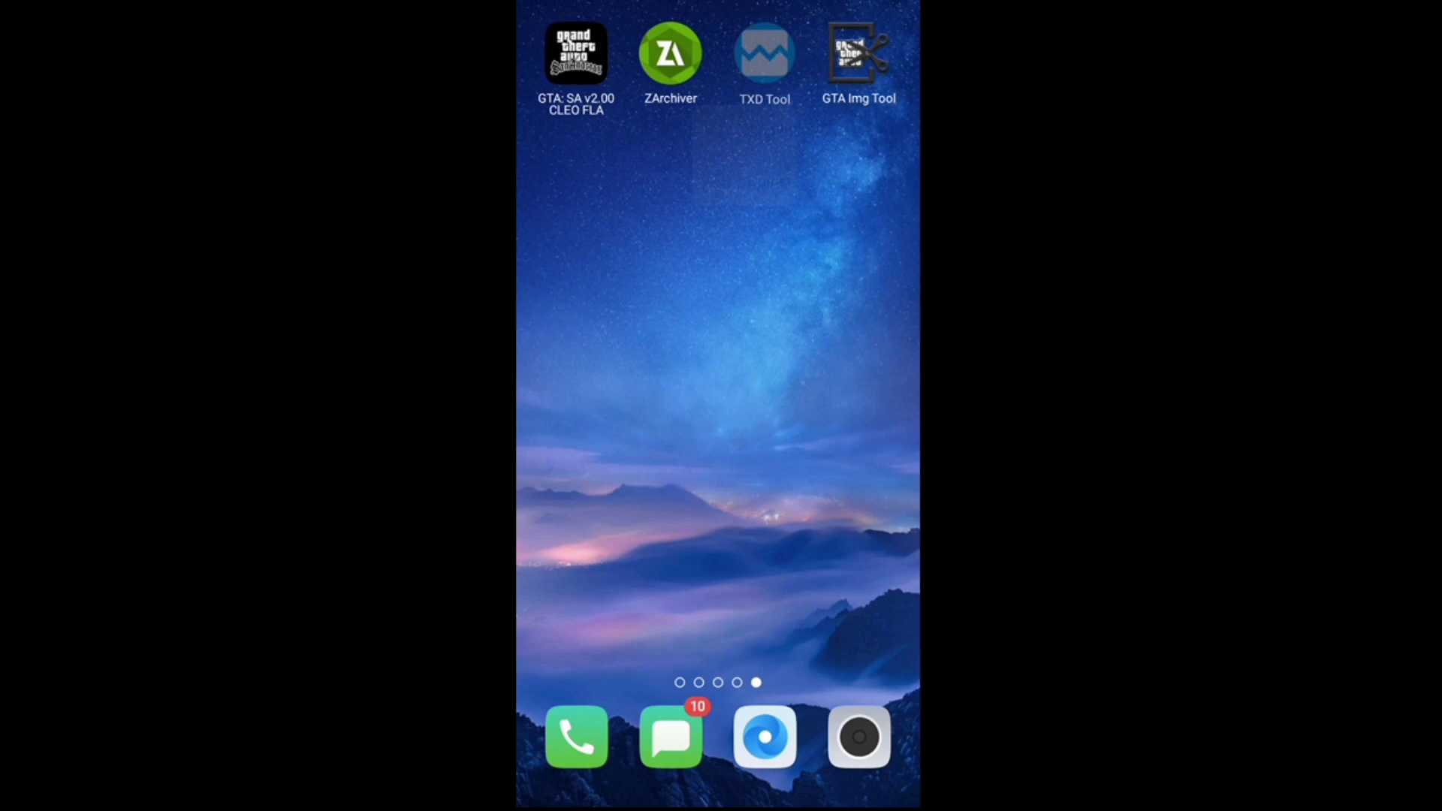
left_click(765, 52)
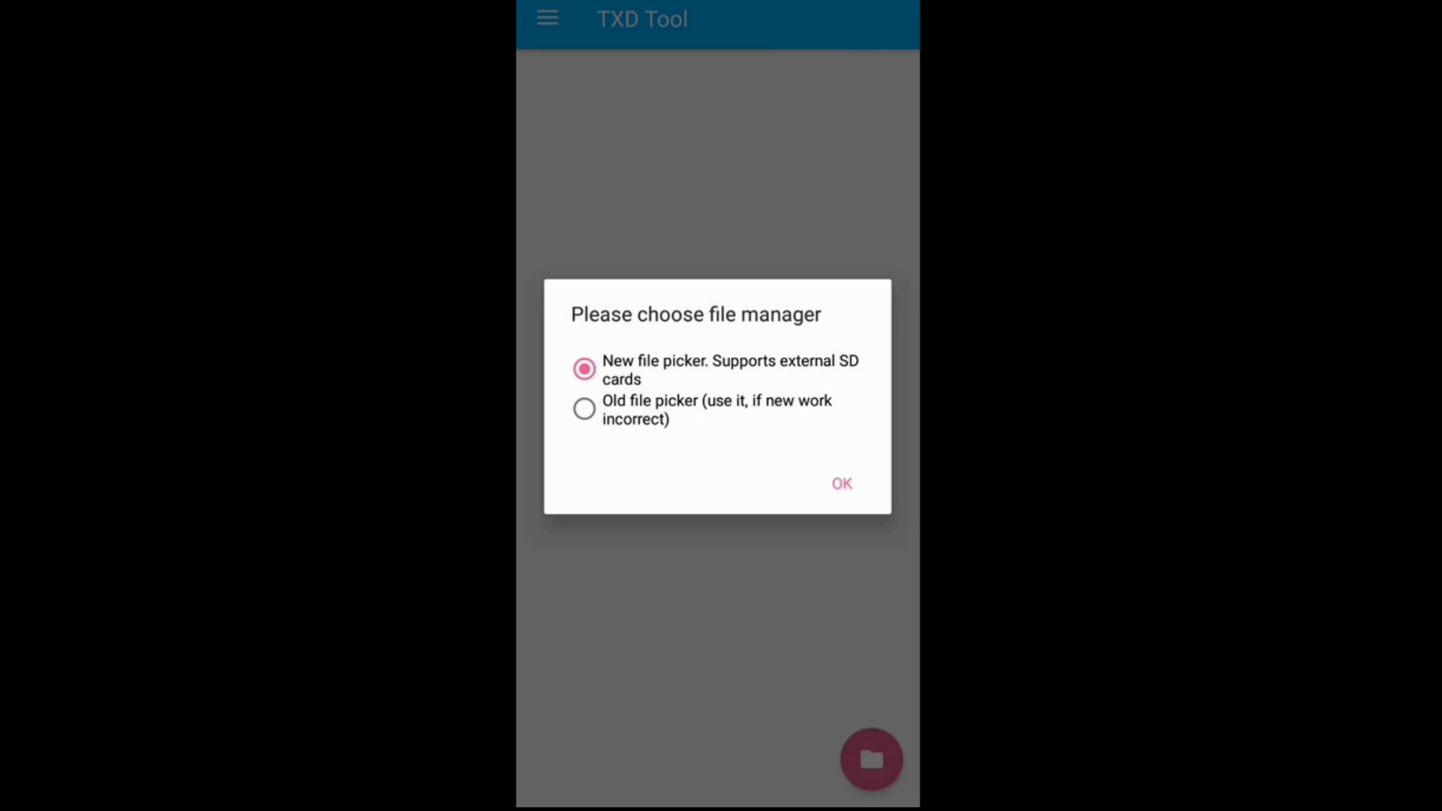
left_click(838, 483)
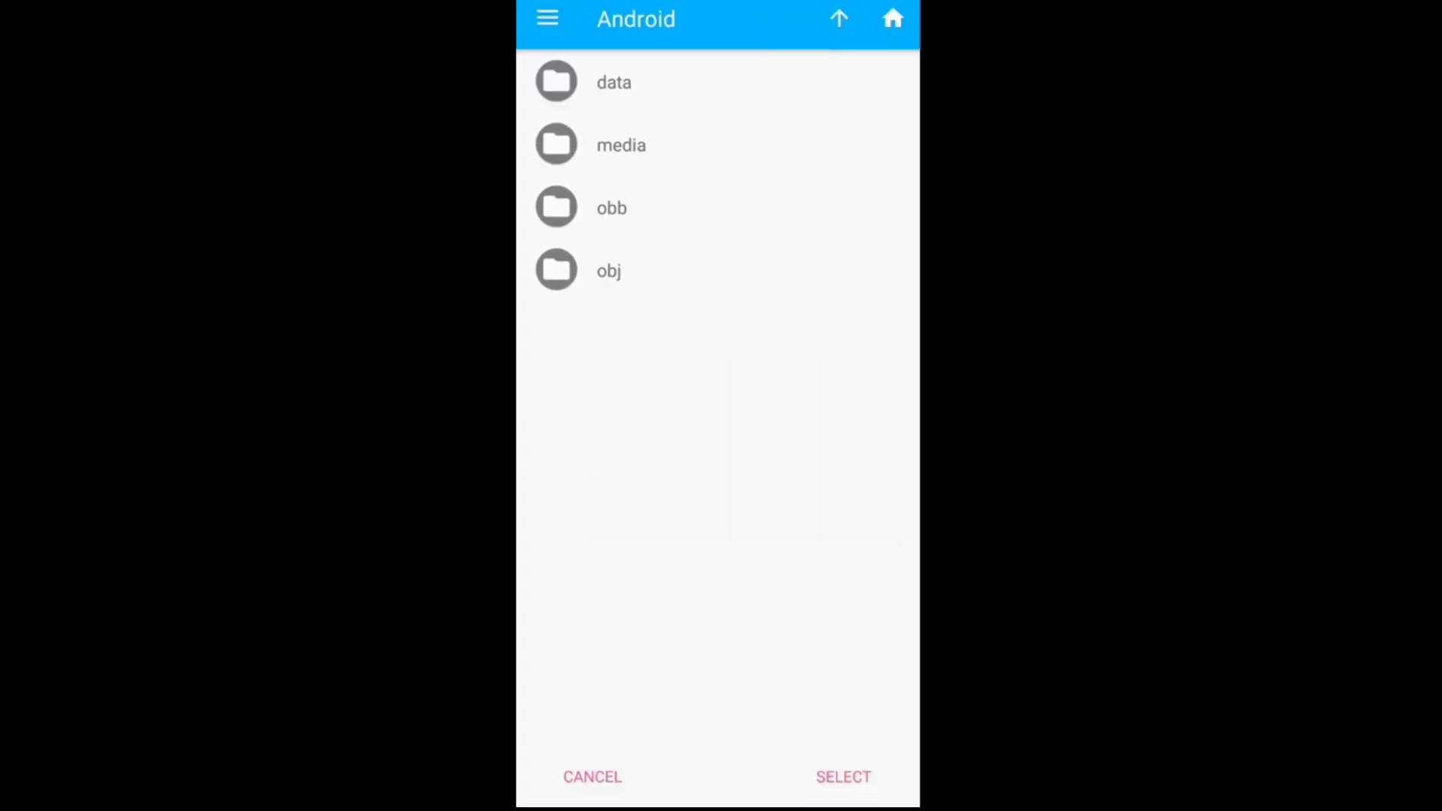
left_click(613, 81)
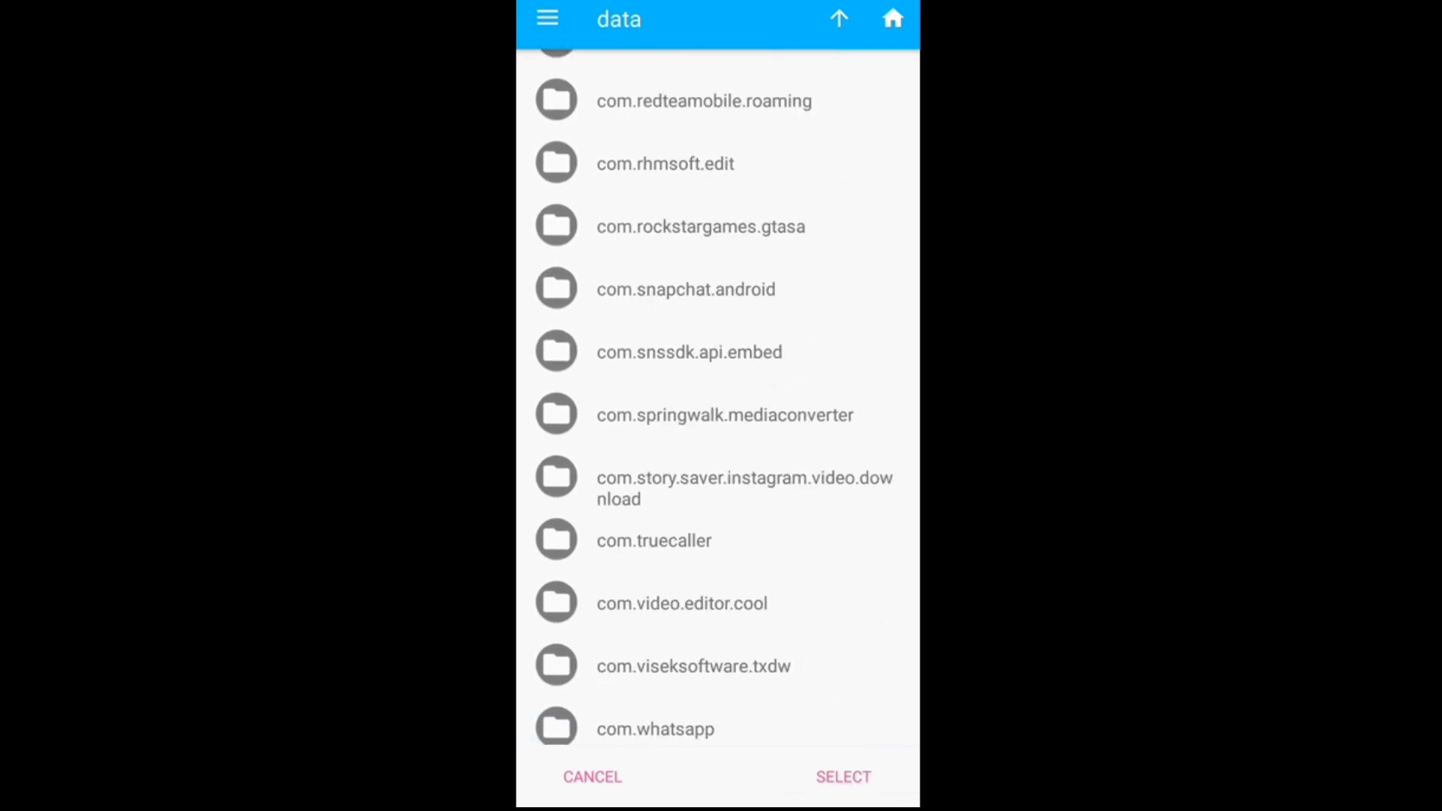
left_click(700, 225)
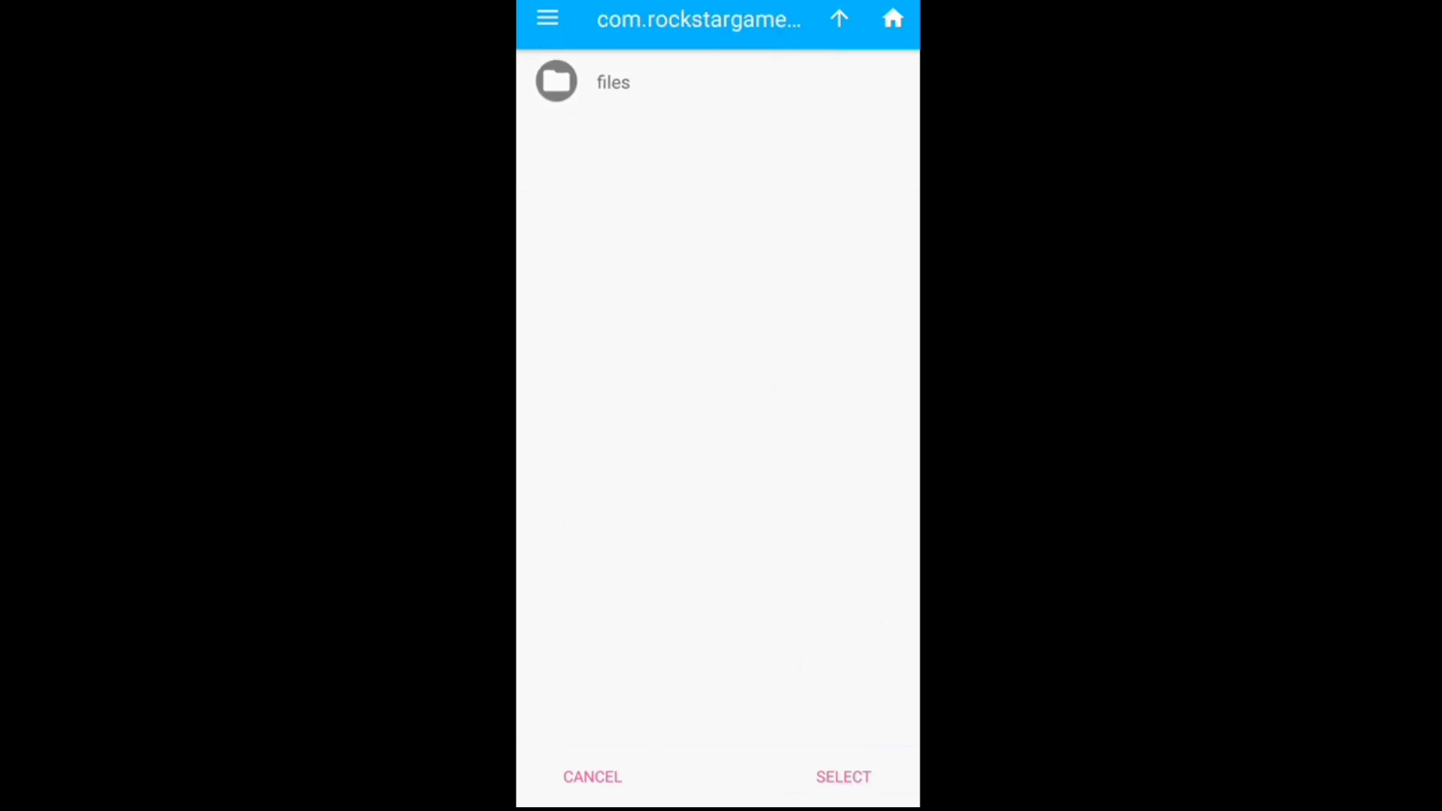
left_click(611, 81)
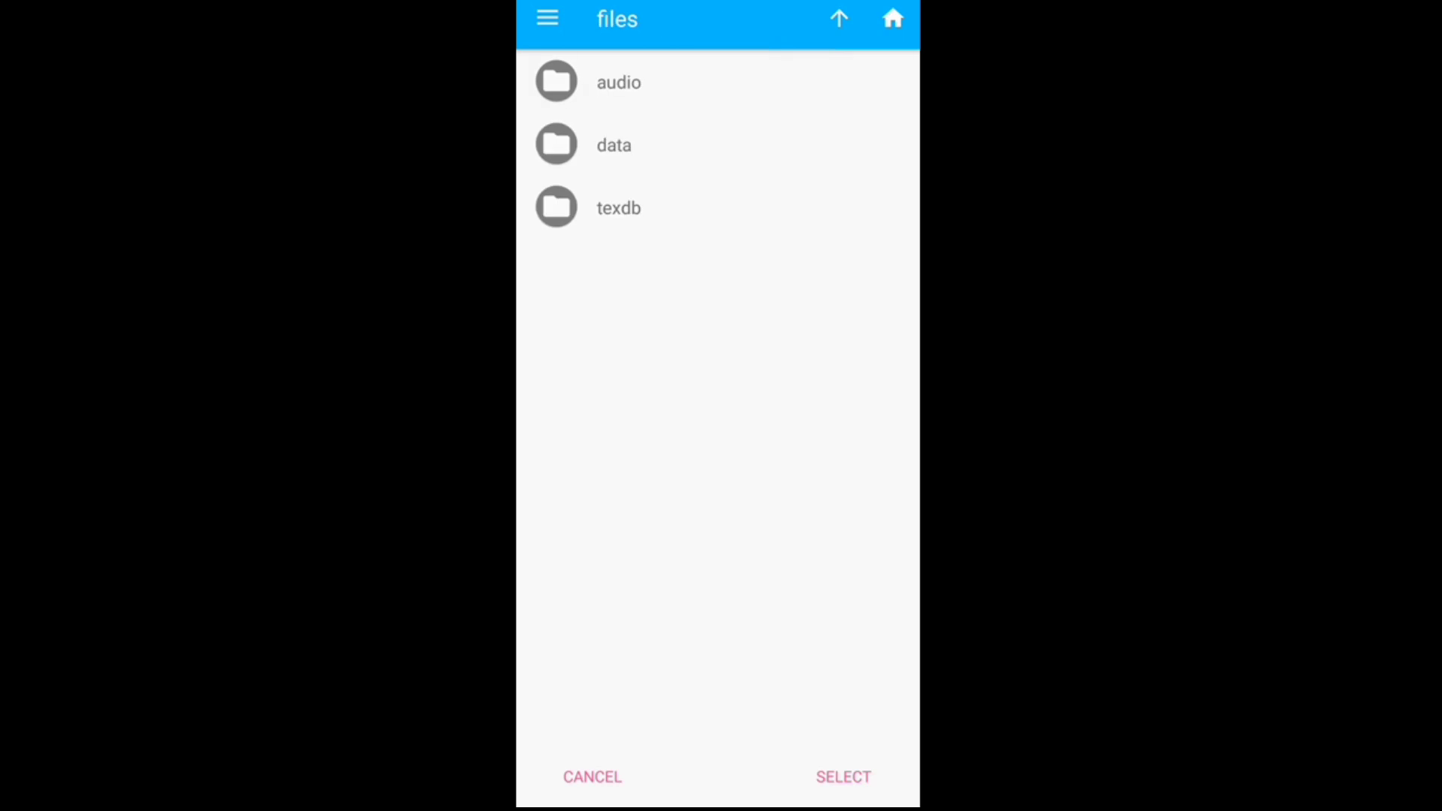
left_click(617, 207)
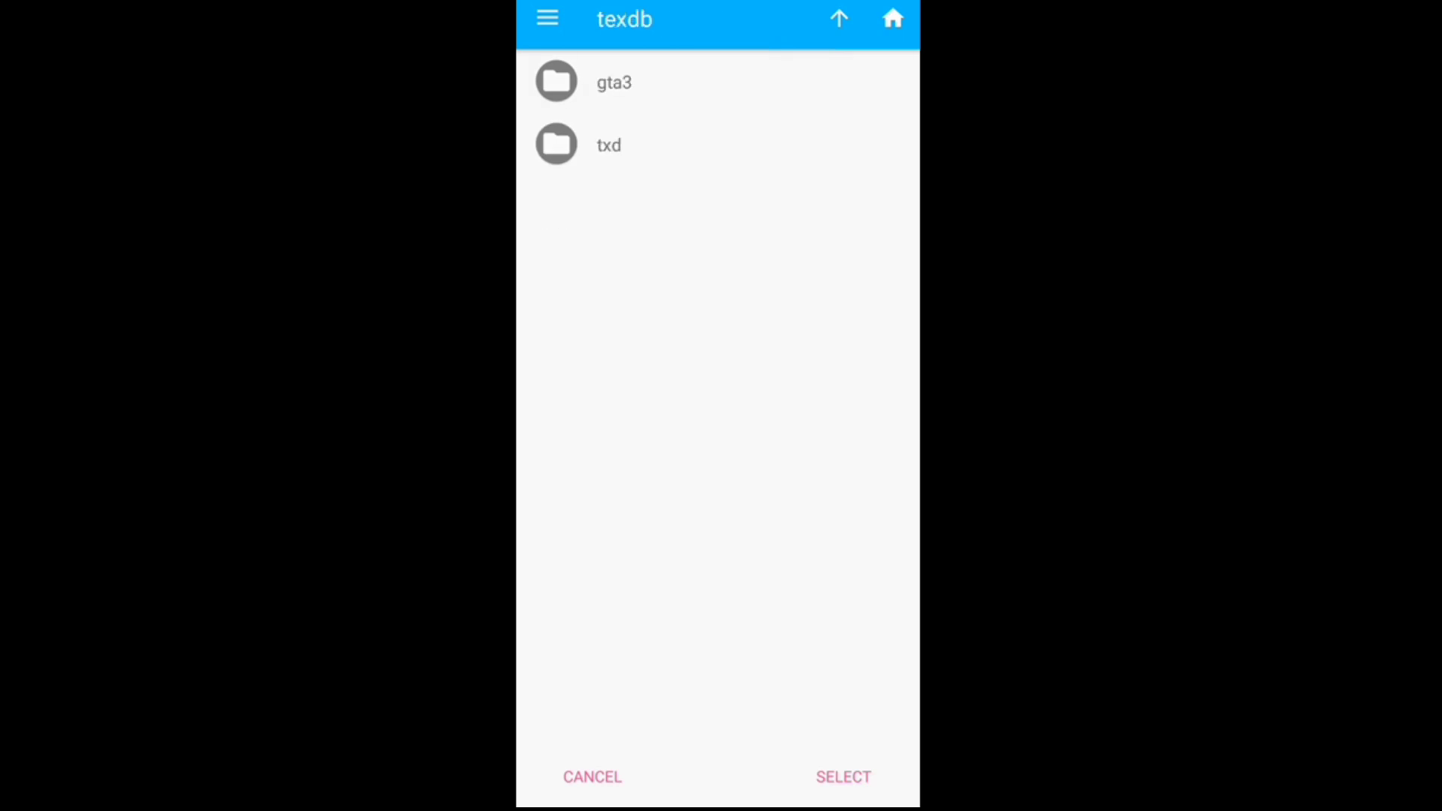
left_click(608, 144)
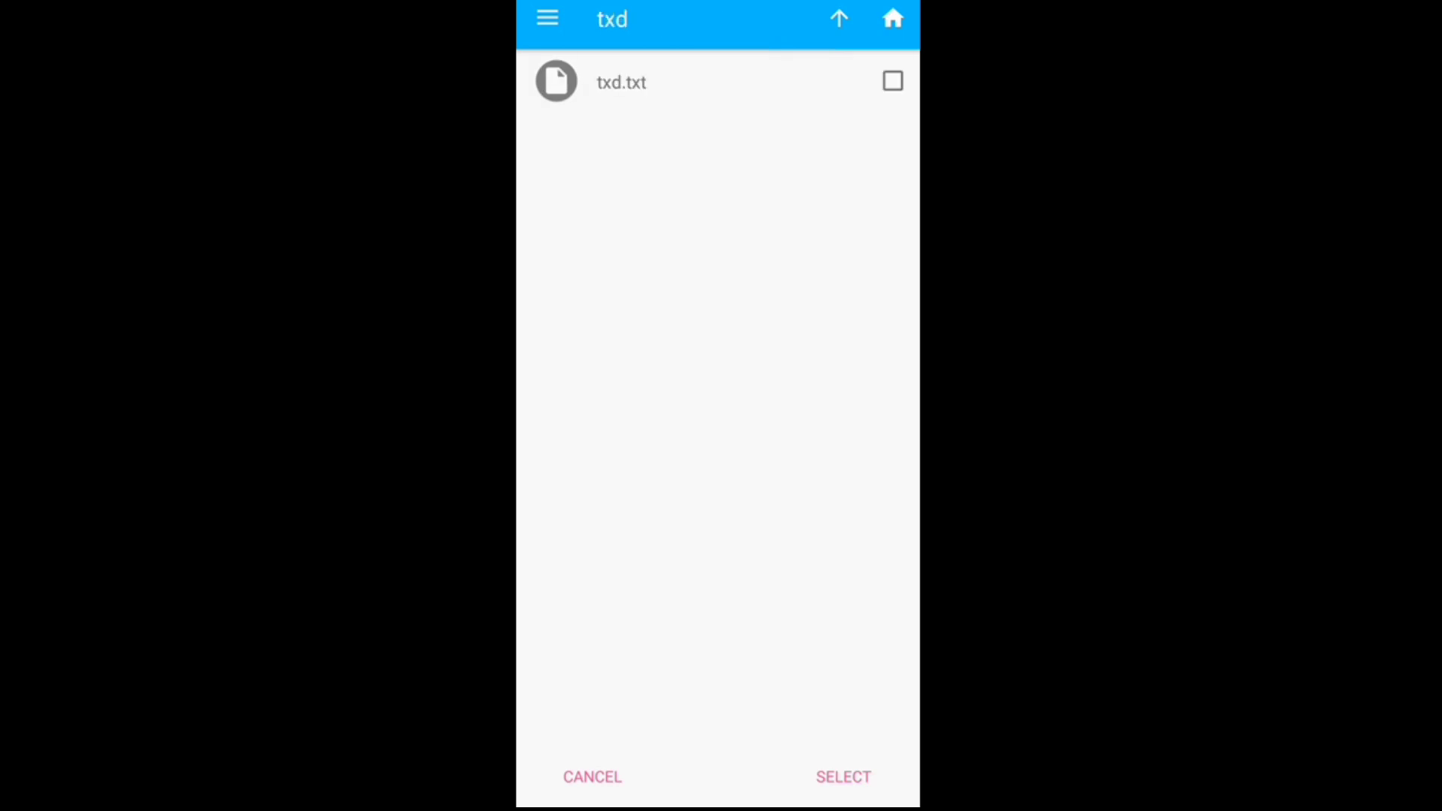
left_click(892, 81)
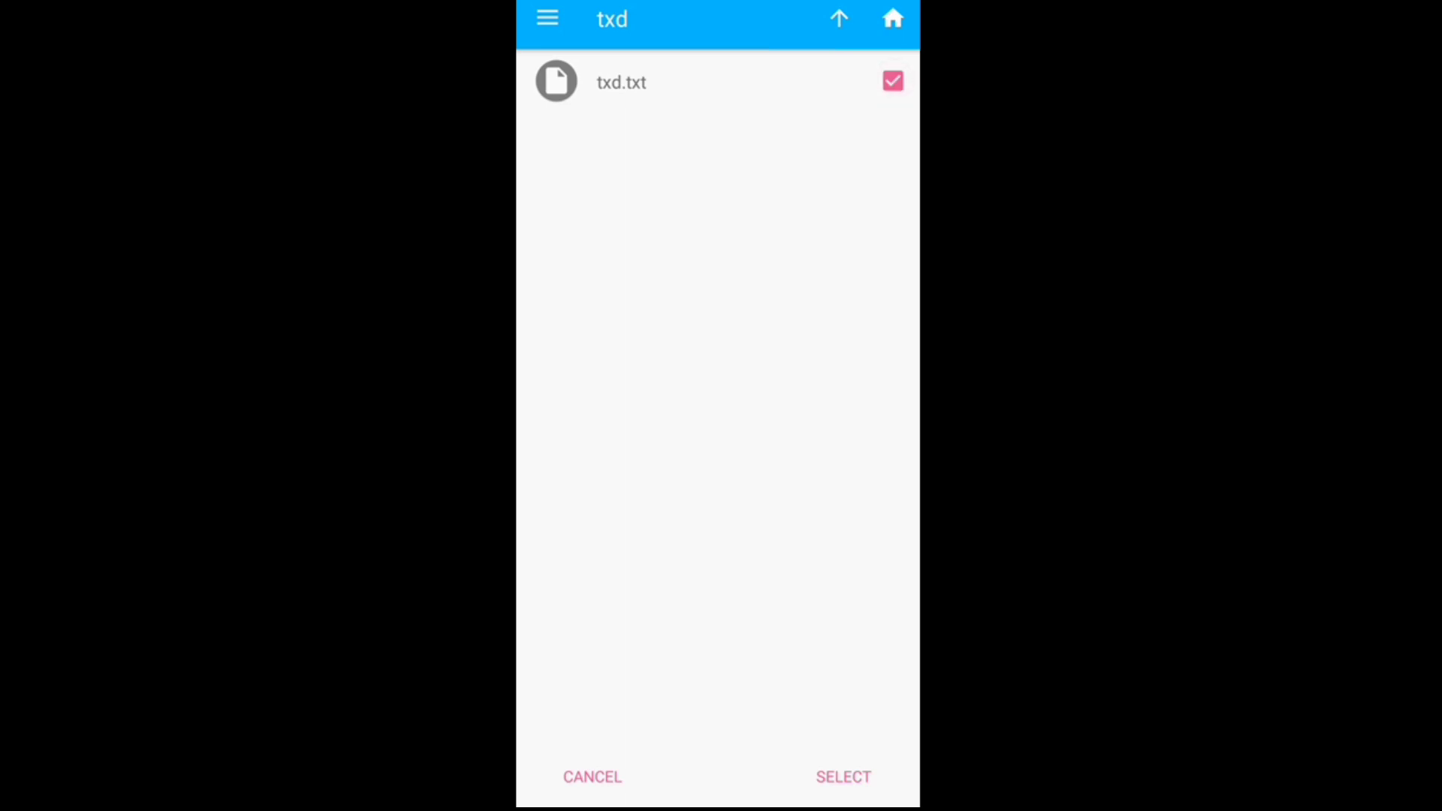
left_click(842, 775)
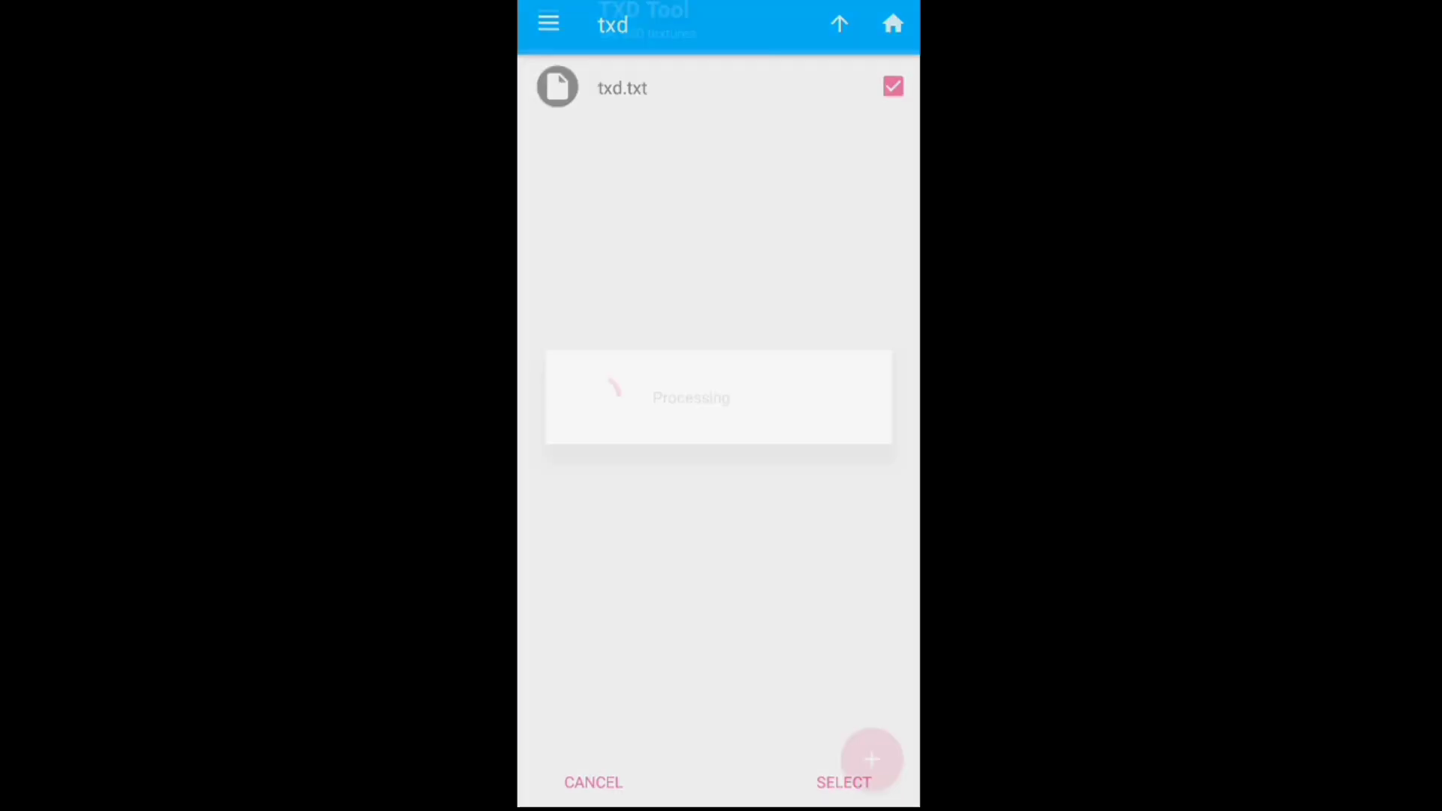
- Select all PNG textures in the Bugatti Chiron folder for import into txd.txt
left_click(842, 781)
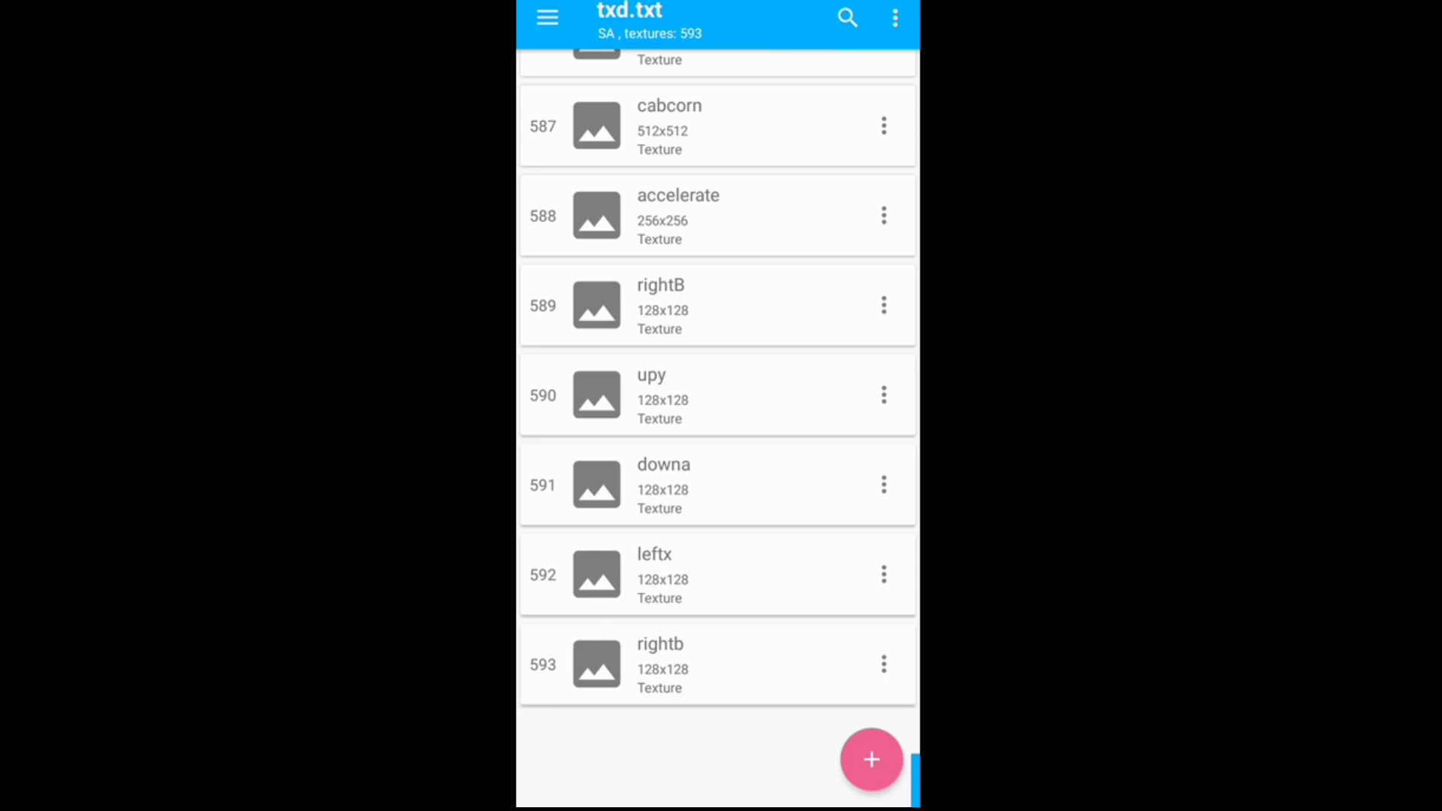
left_click(869, 758)
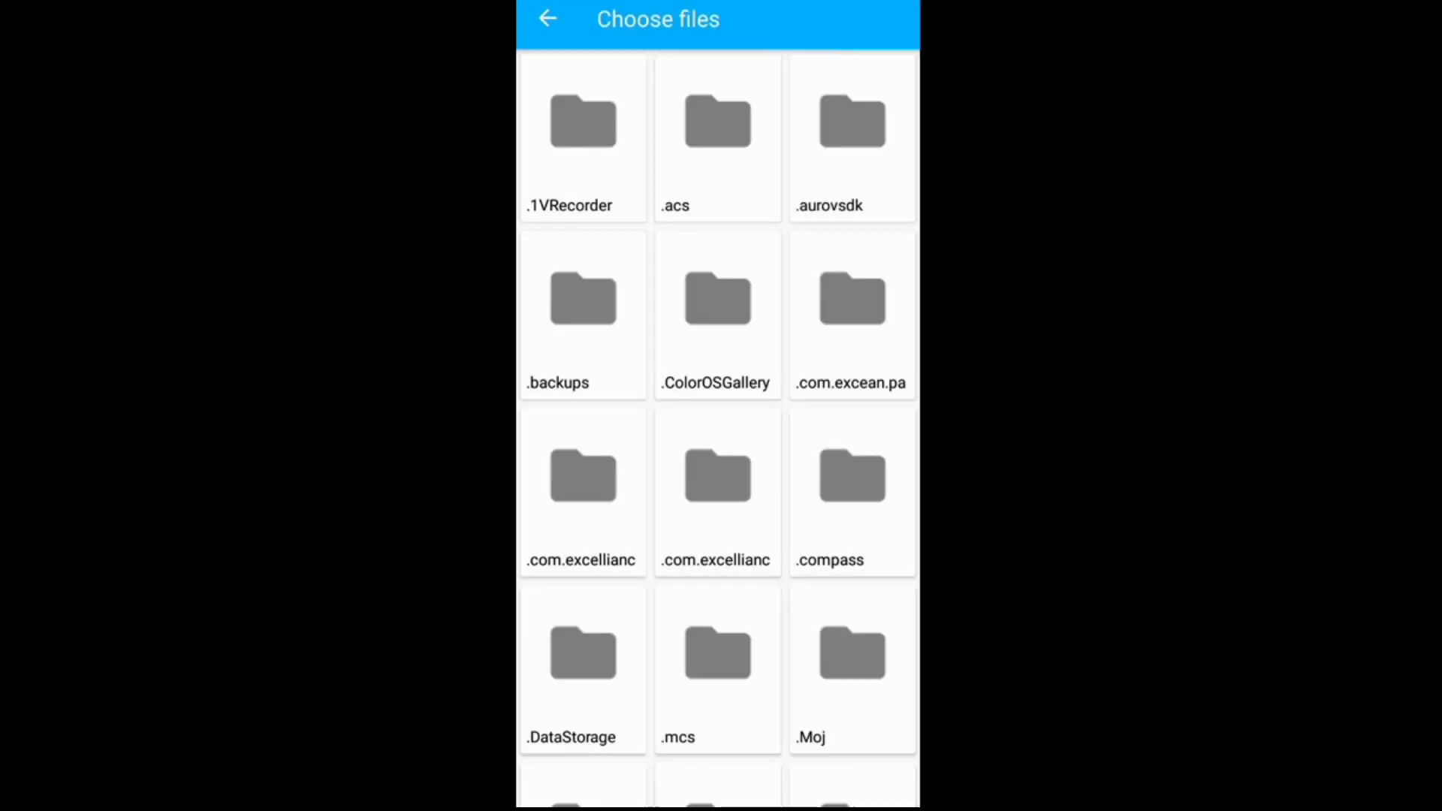
scroll("down", 3)
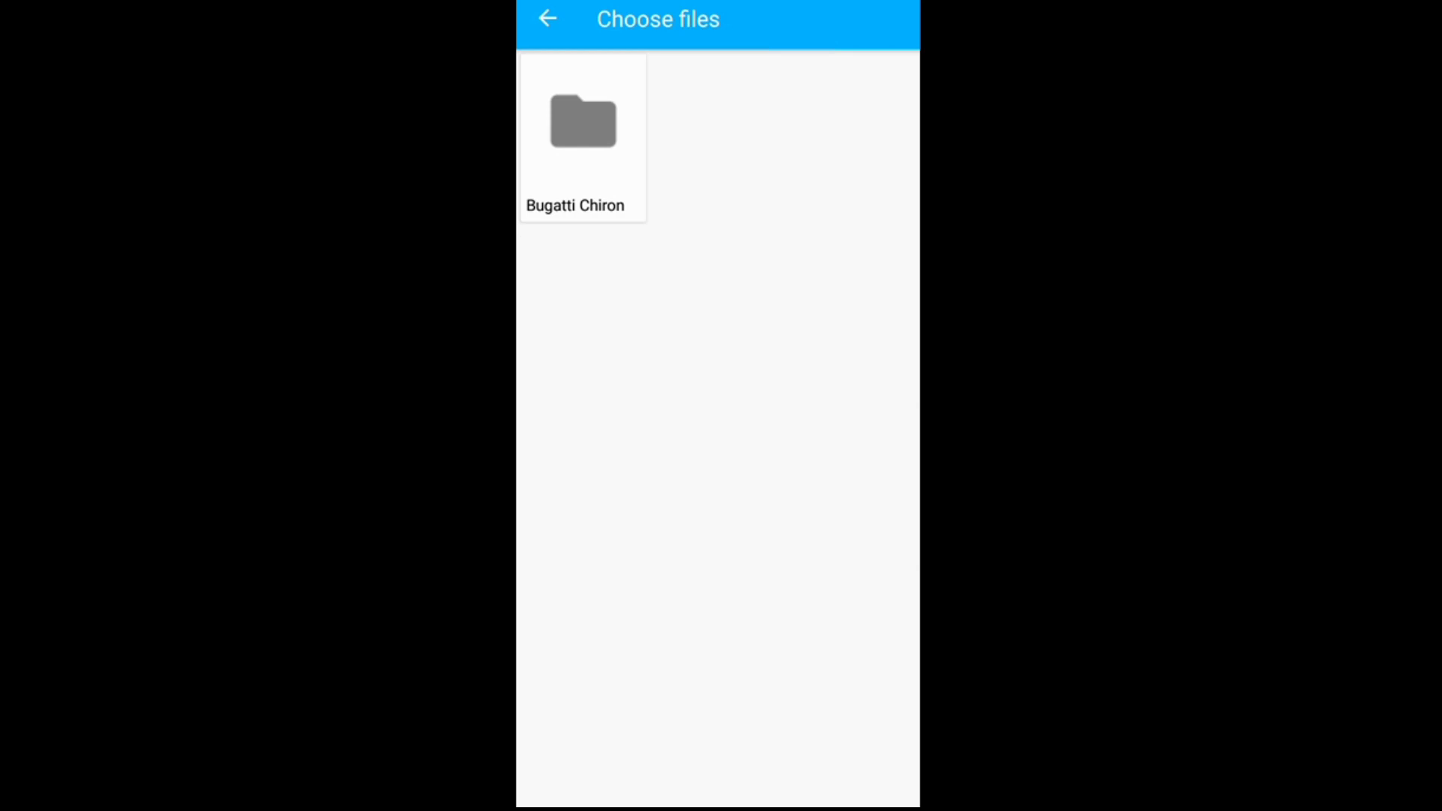
left_click(582, 139)
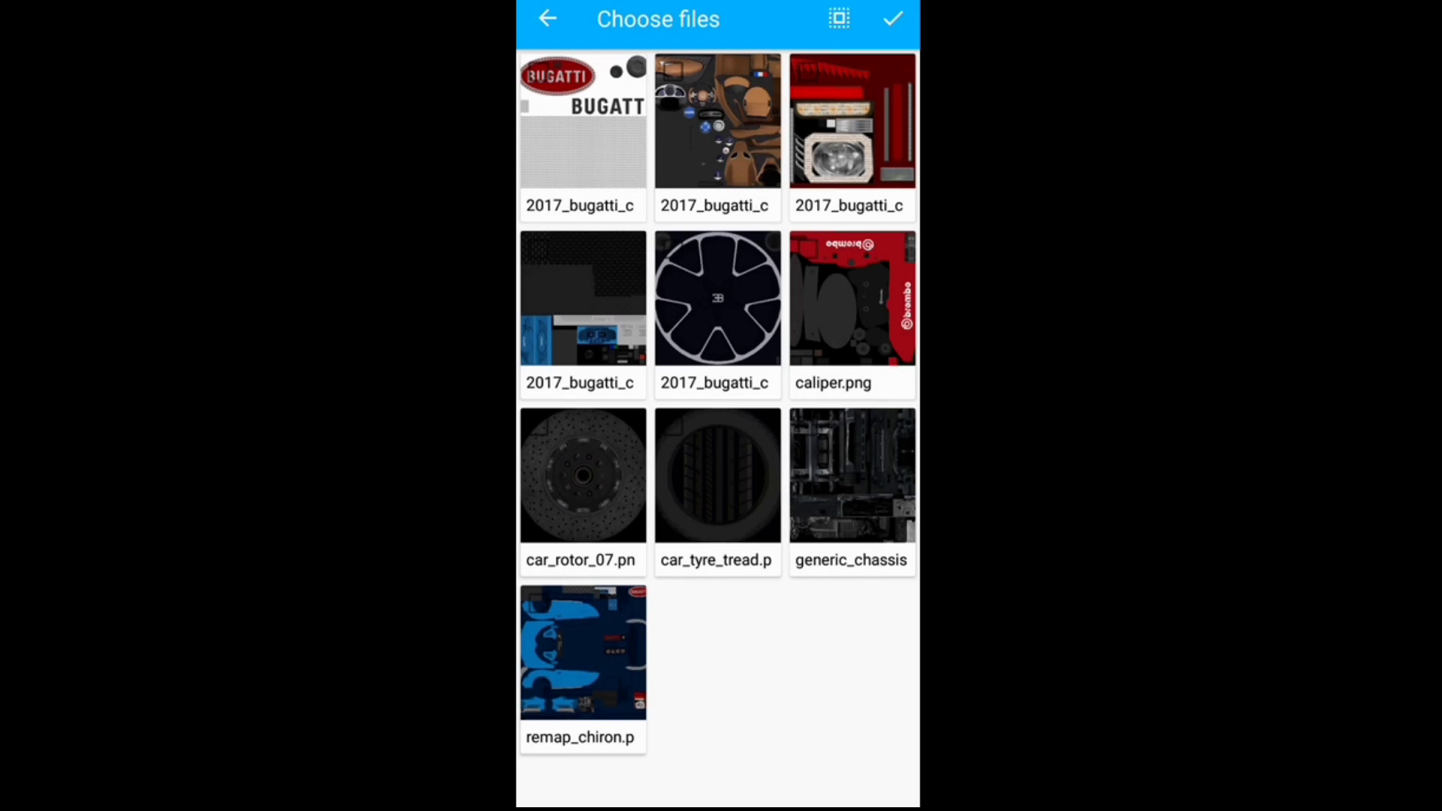
left_click(890, 18)
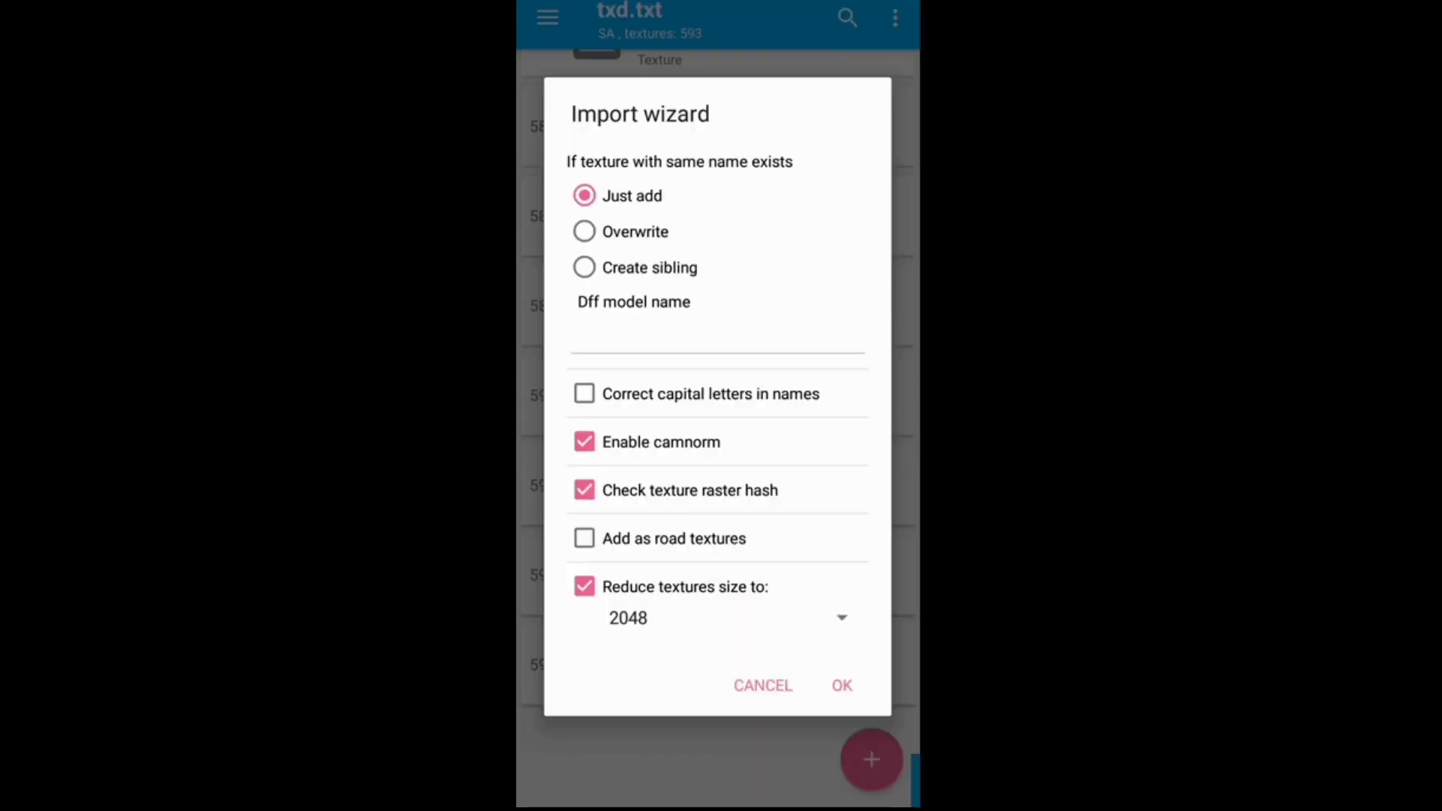
- Import the textures with Overwrite, capital-letter correction on and camnorm off
left_click(584, 230)
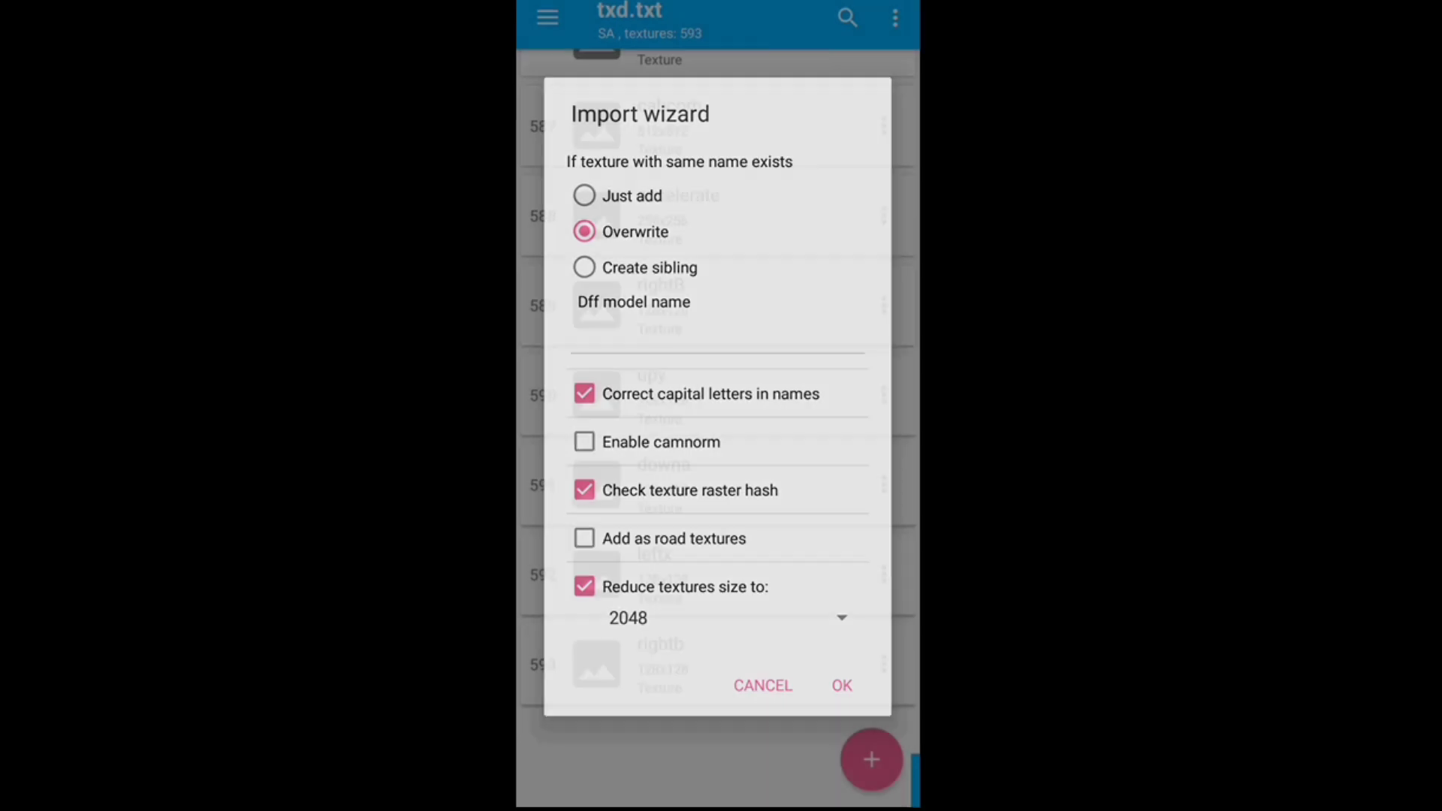
left_click(840, 685)
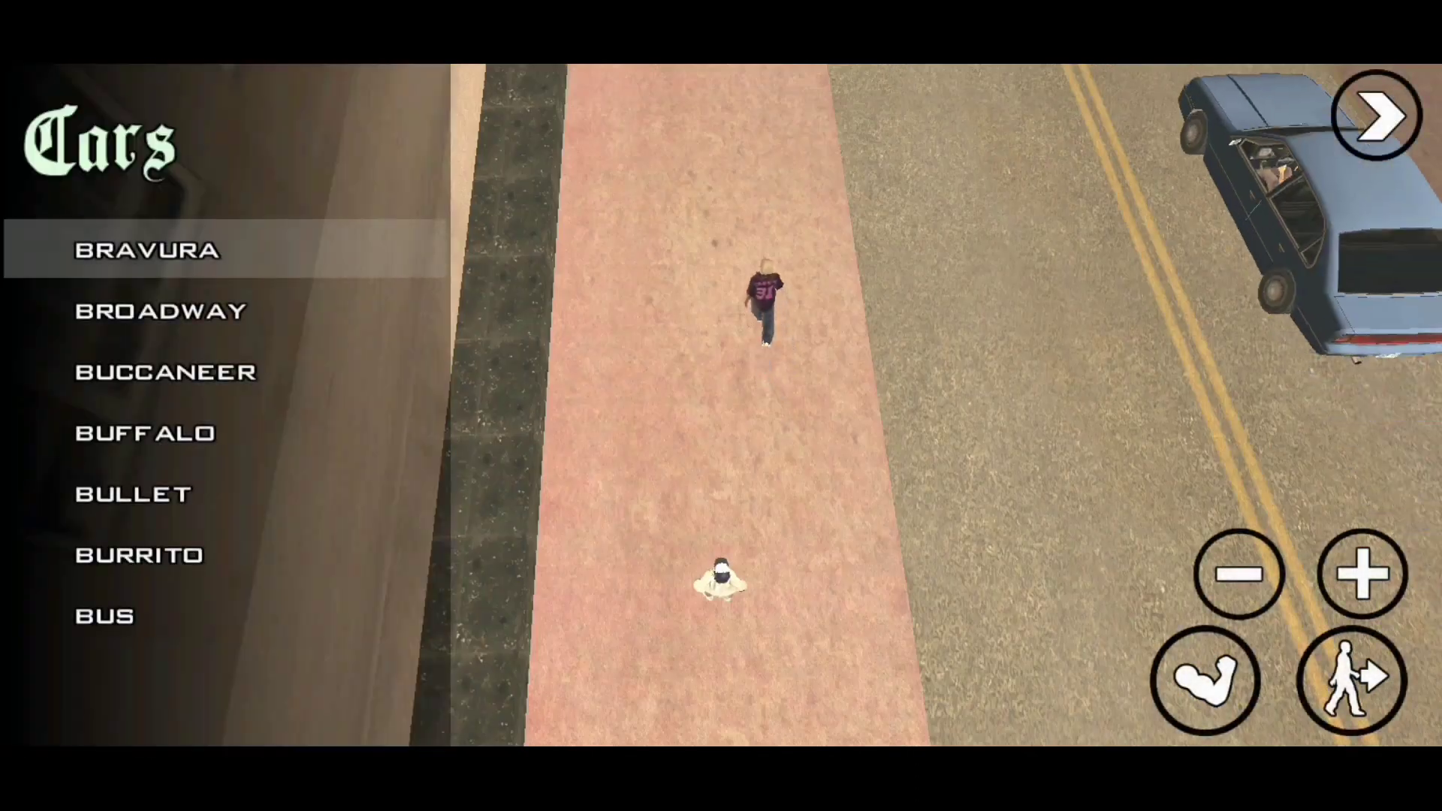
- Spawn BROADWAY from the Cars spawner menu and close the menu
left_click(160, 310)
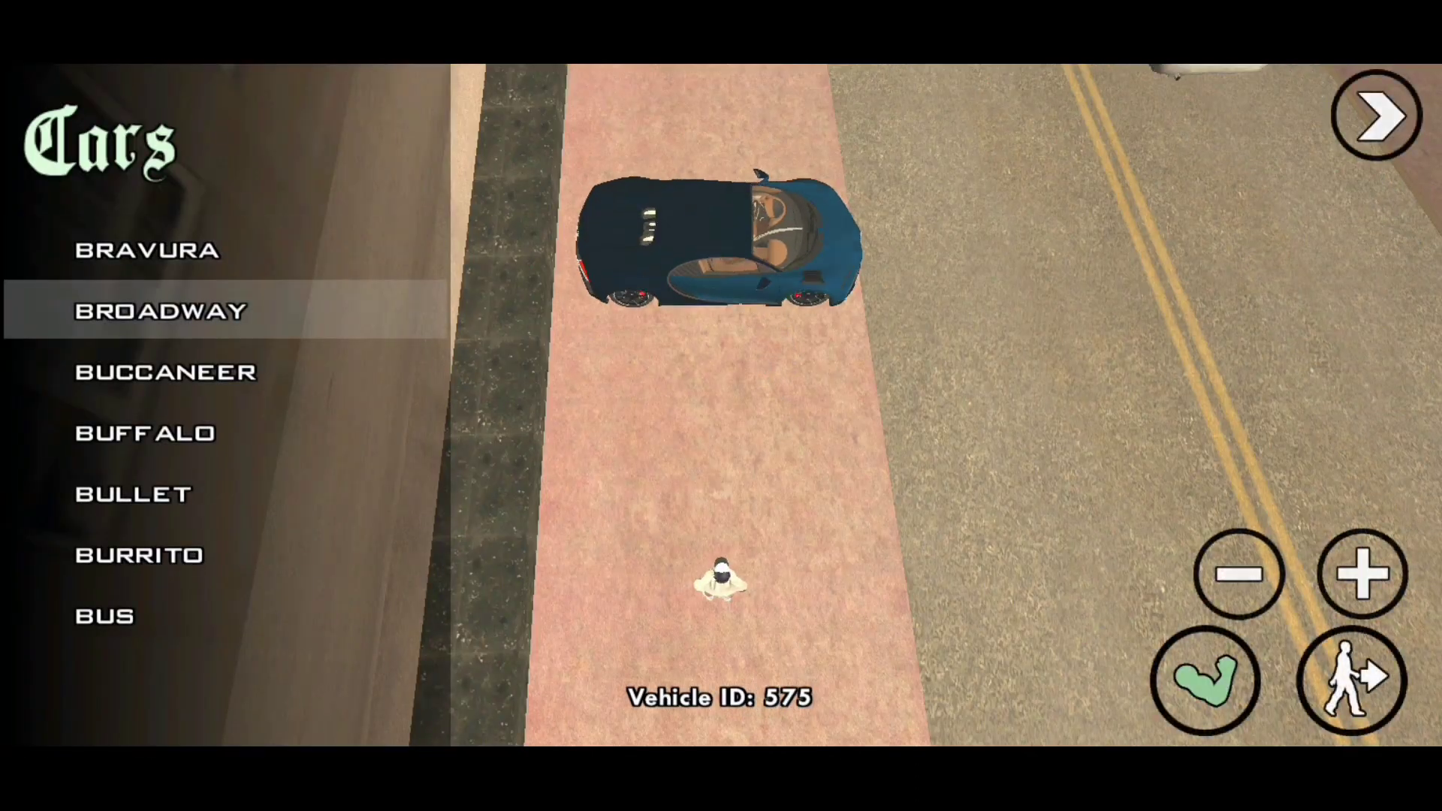
left_click(1205, 679)
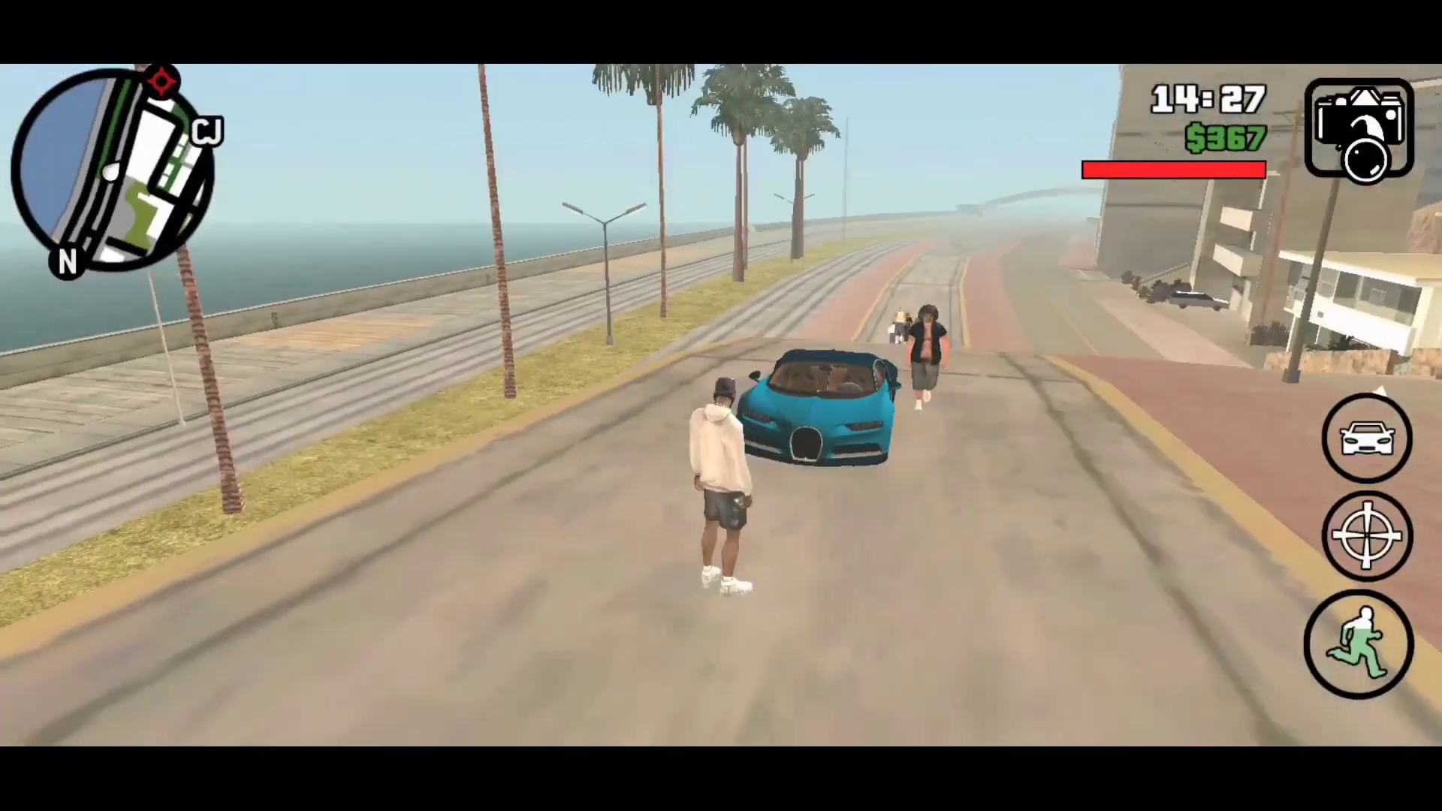
- Use the in-game camera to view the Chiron's branded wheel, then its badged rear
left_click(1359, 128)
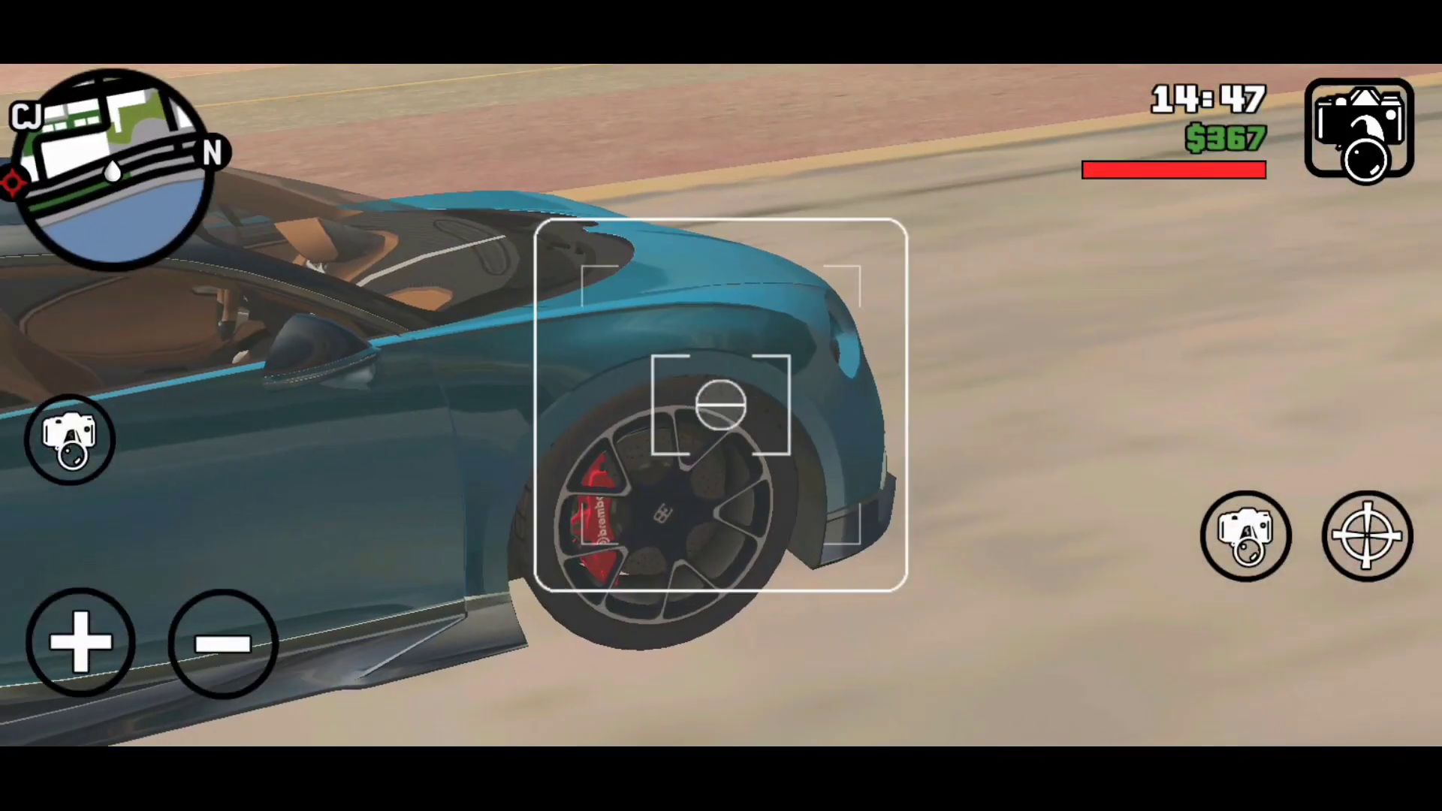
left_click(78, 641)
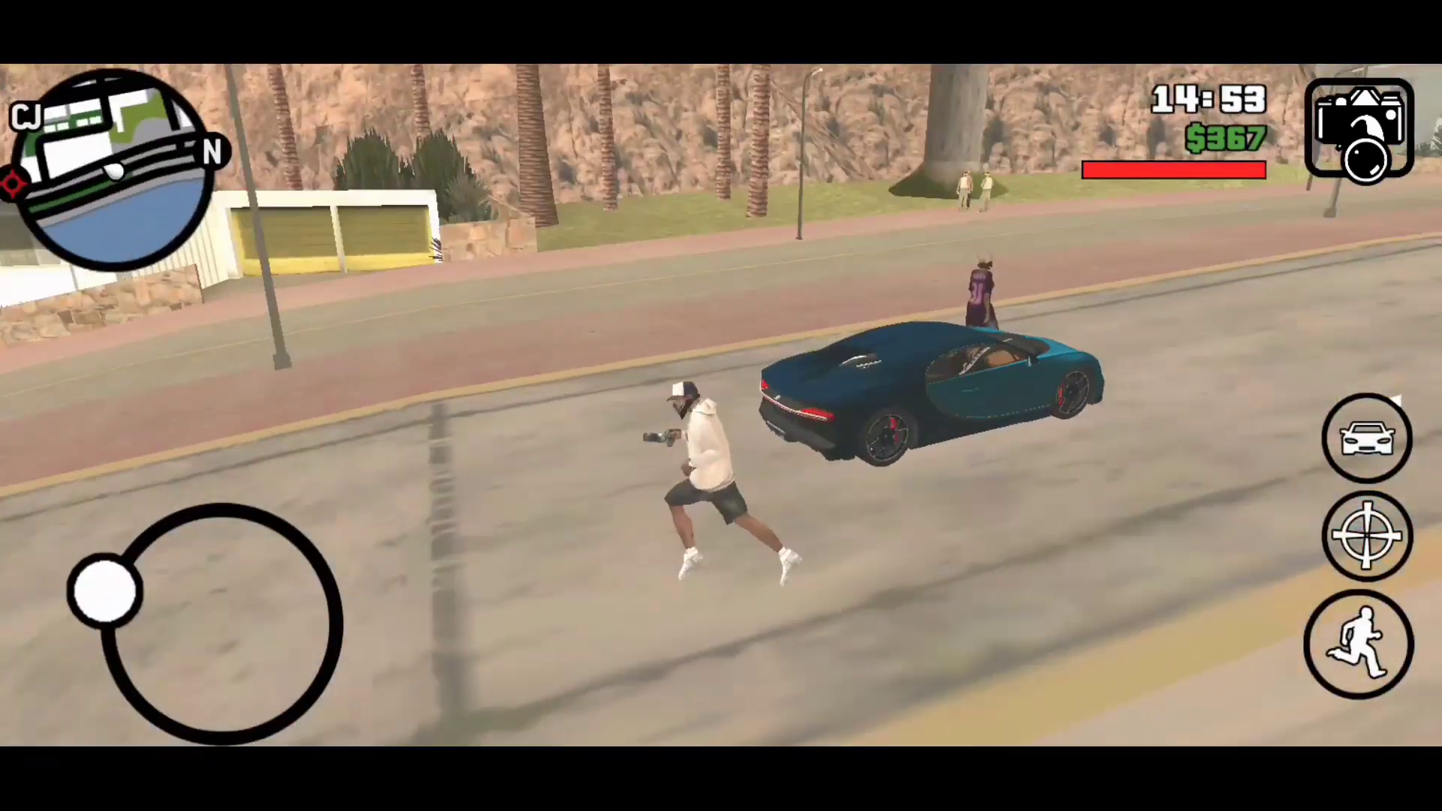
left_click(1359, 129)
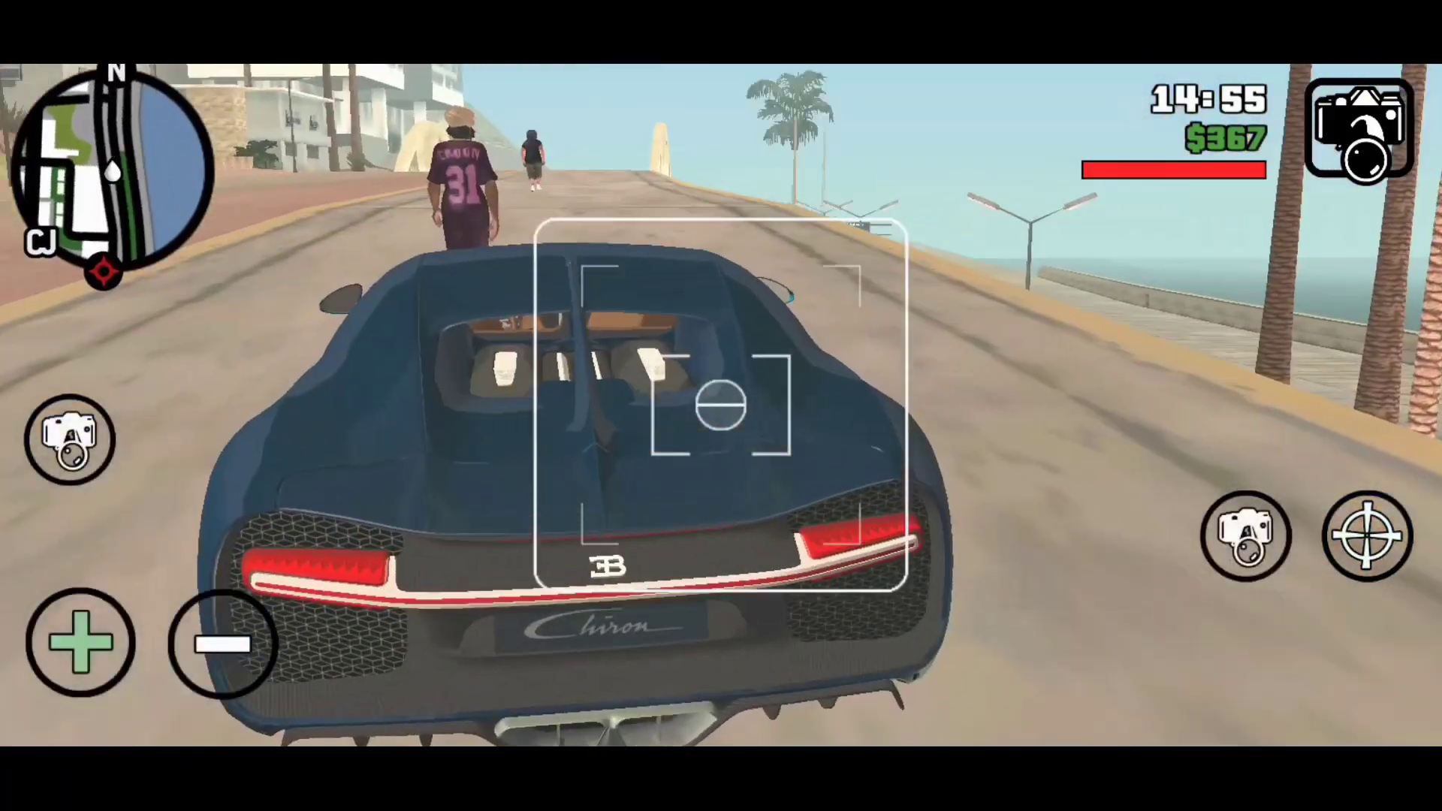